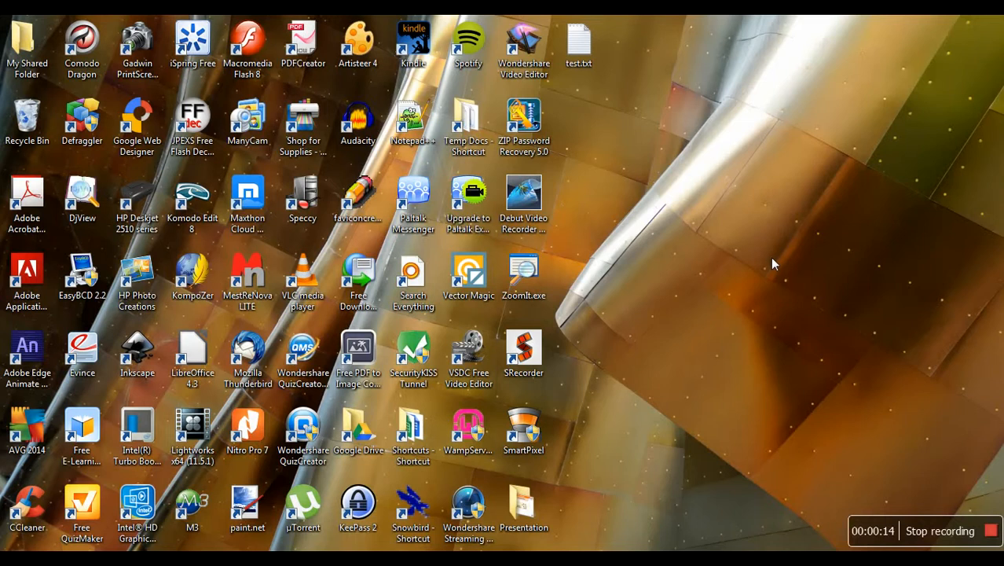
{"action": "mouse_move", "coordinate": [770, 442]}
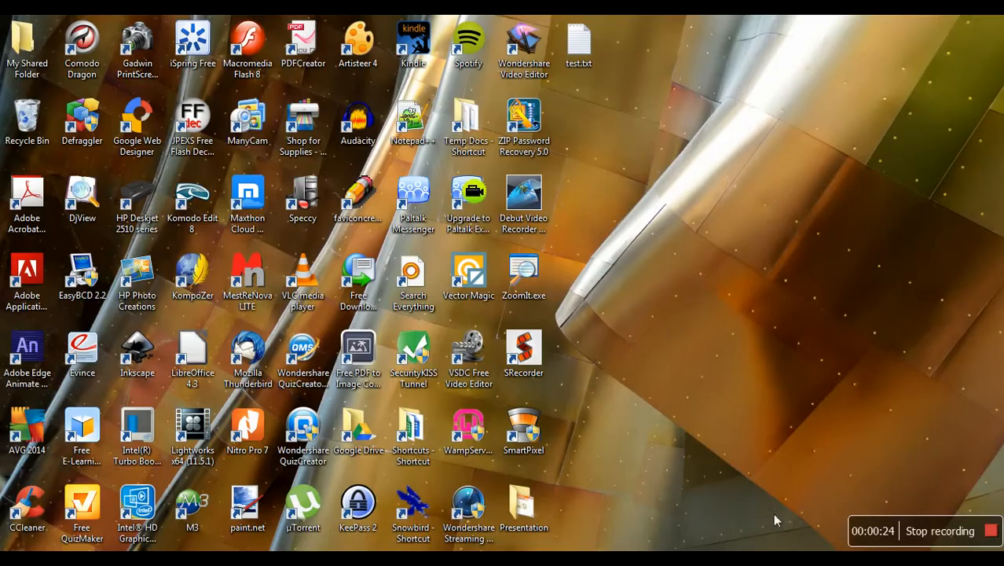
Step: Open test.txt and highlight the PowerPoint 2007, 7zip/WinZip and JPEXS Free Flash Decompiler lines
{"action": "double_click", "coordinate": [580, 40]}
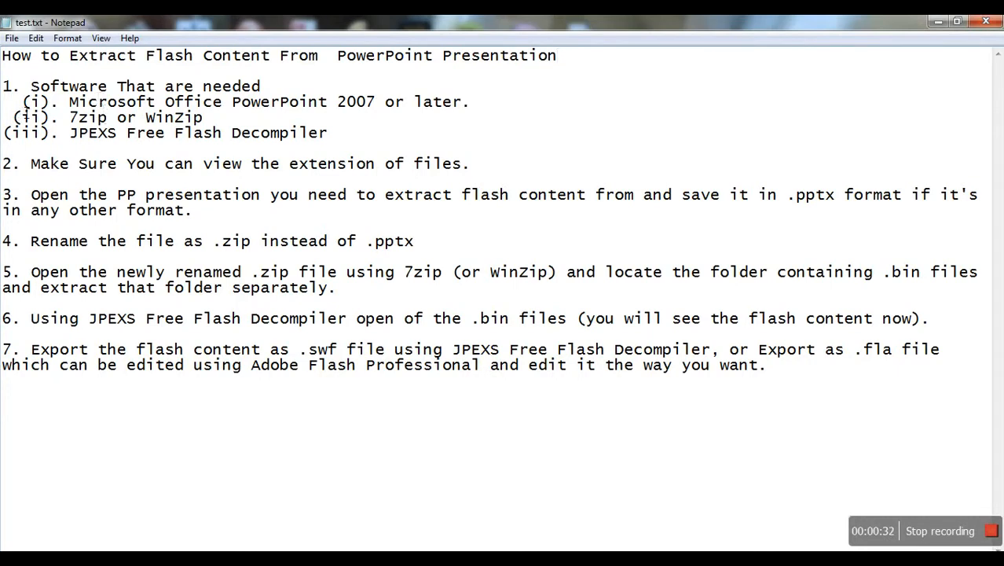
{"action": "left_click_drag", "start_coordinate": [19, 101], "coordinate": [367, 101]}
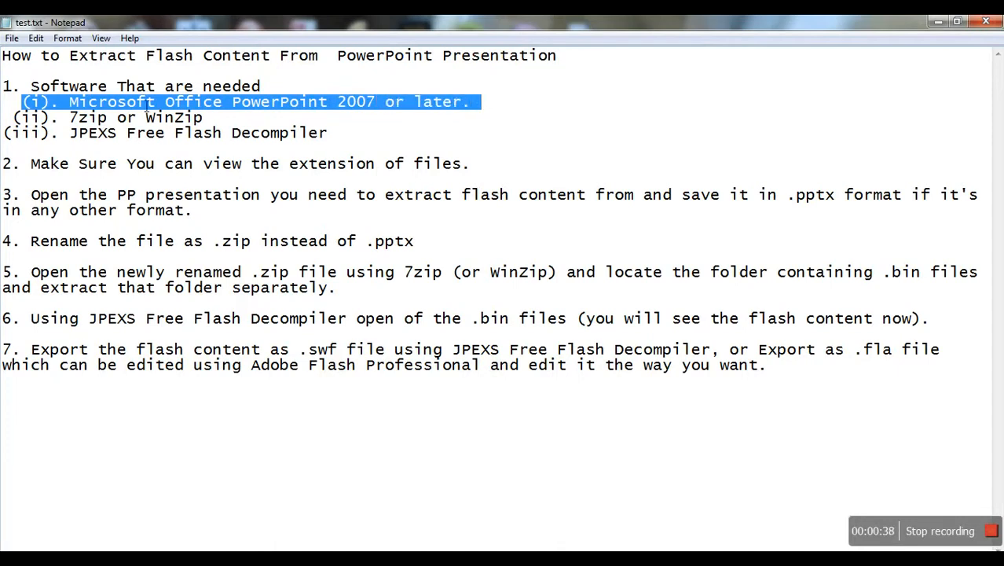
{"action": "left_click", "coordinate": [15, 117]}
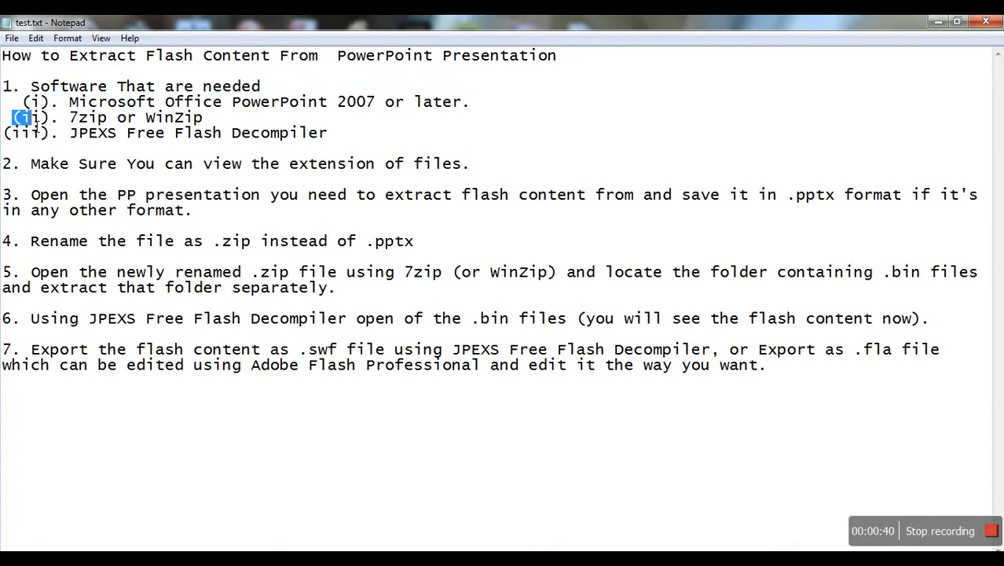
{"action": "left_click_drag", "start_coordinate": [20, 117], "coordinate": [110, 117]}
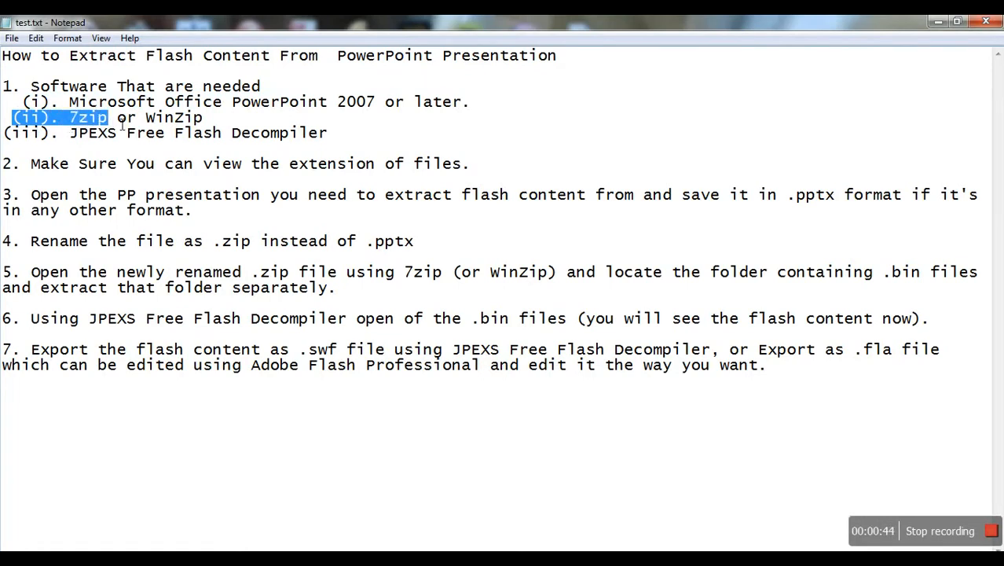
{"action": "left_click_drag", "start_coordinate": [110, 117], "coordinate": [203, 117]}
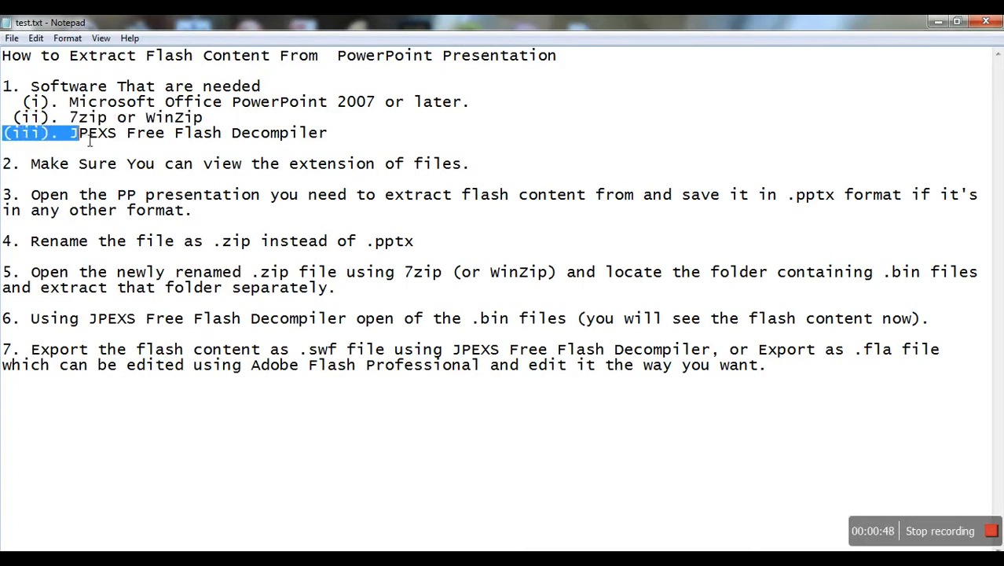
{"action": "left_click_drag", "start_coordinate": [71, 133], "coordinate": [161, 133]}
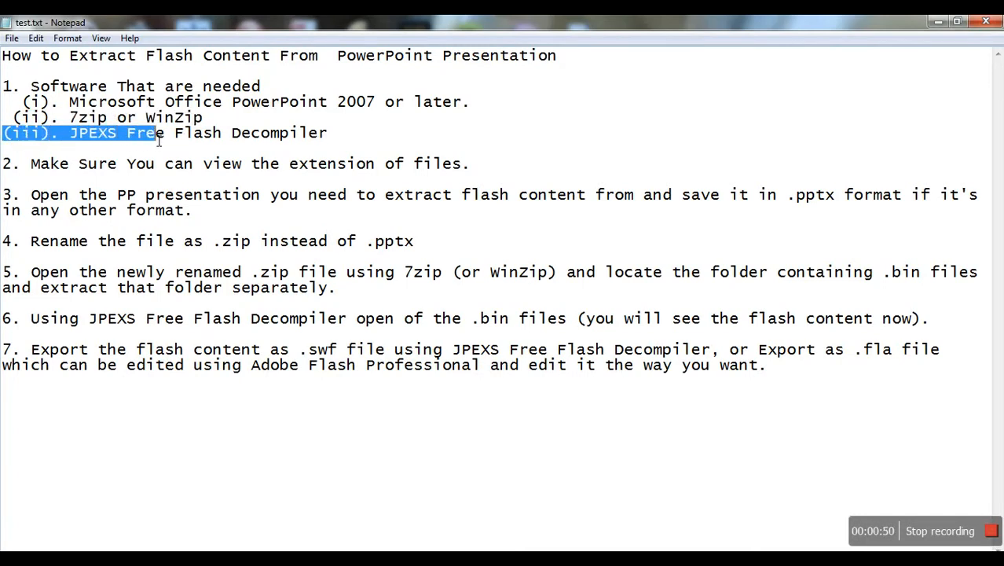
{"action": "left_click_drag", "start_coordinate": [157, 132], "coordinate": [329, 132]}
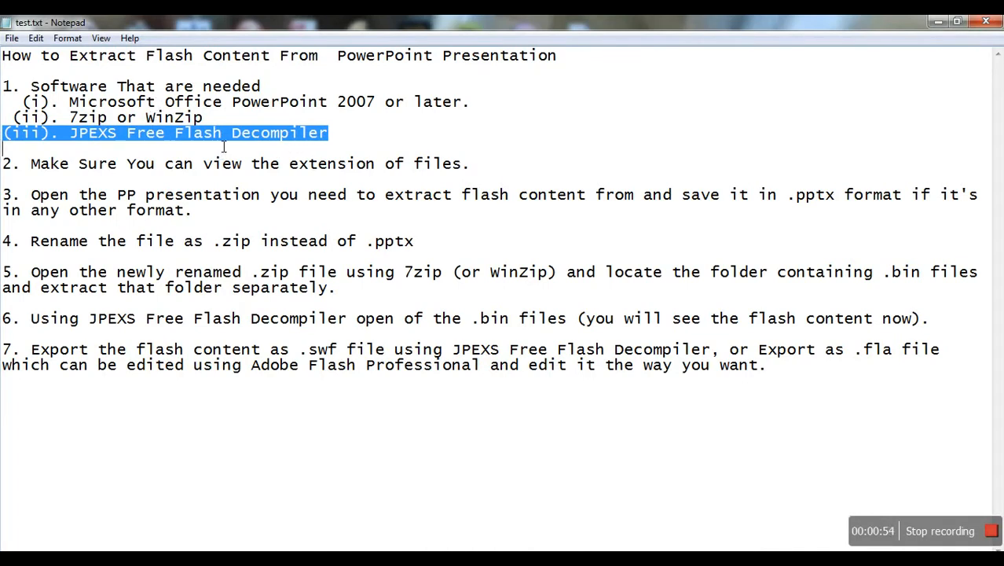
{"action": "mouse_move", "coordinate": [78, 136]}
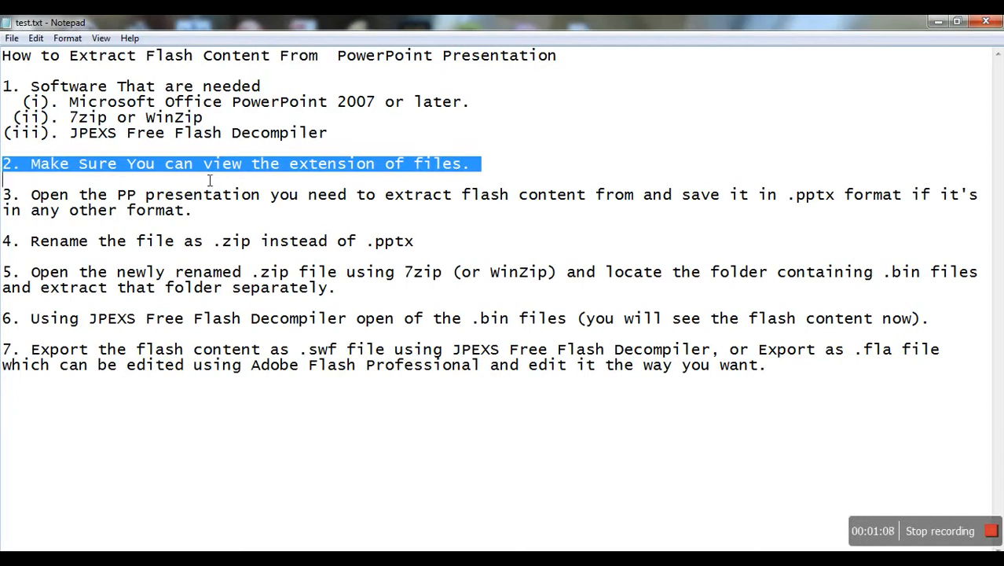
{"action": "mouse_move", "coordinate": [328, 175]}
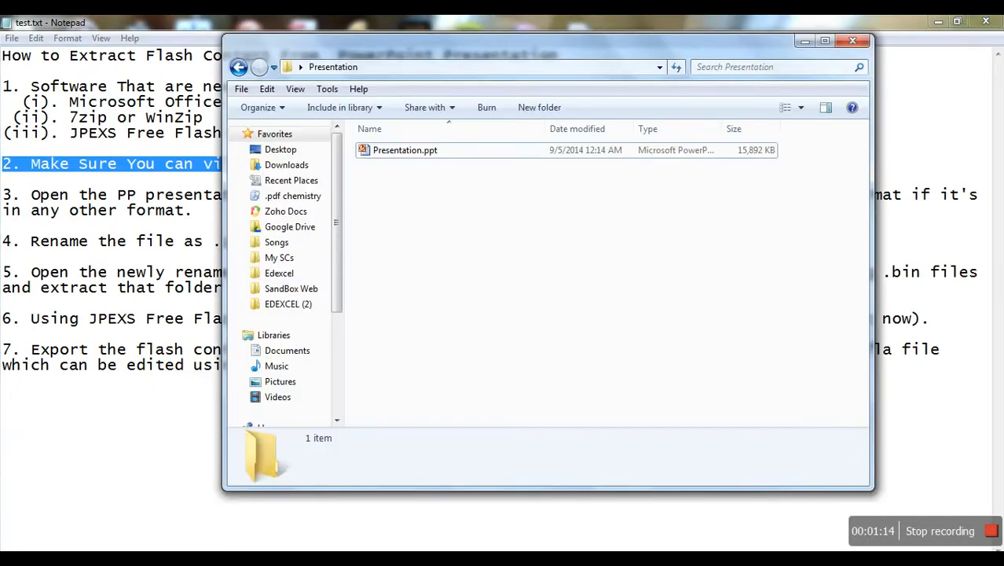
Step: Select Presentation.ppt and bring up Explorer's Tools menu
{"action": "left_click", "coordinate": [405, 150]}
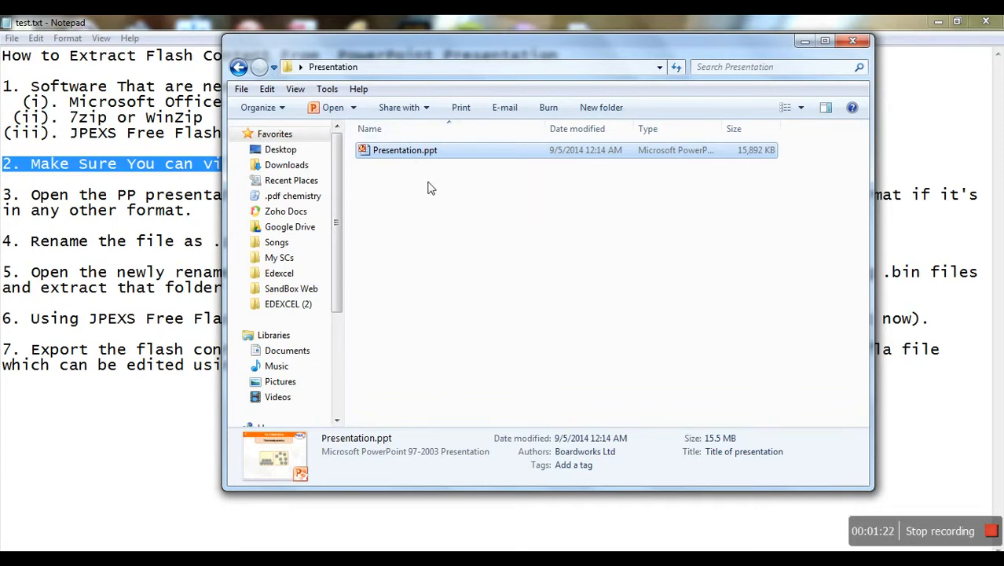
{"action": "left_click", "coordinate": [326, 88]}
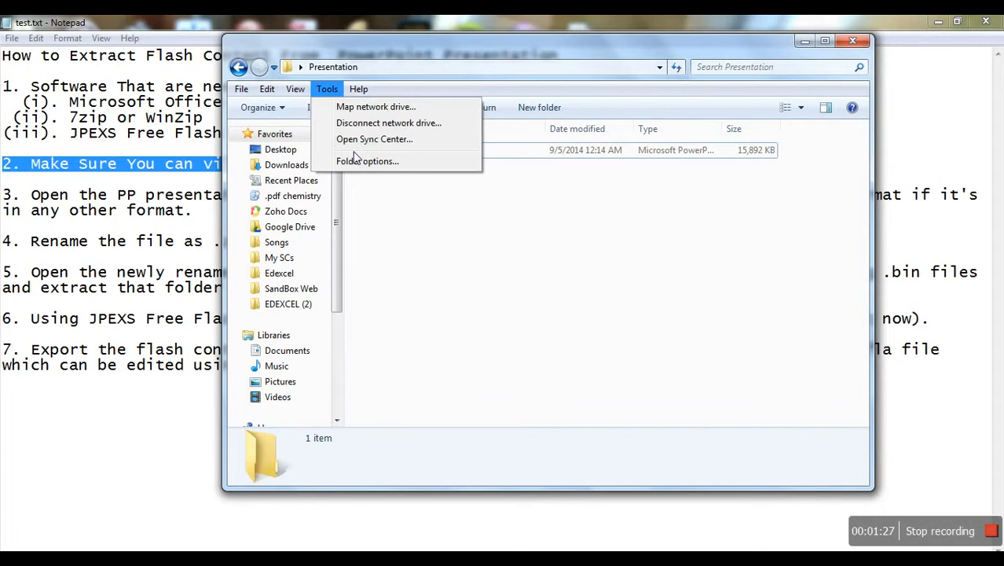
{"action": "mouse_move", "coordinate": [338, 110]}
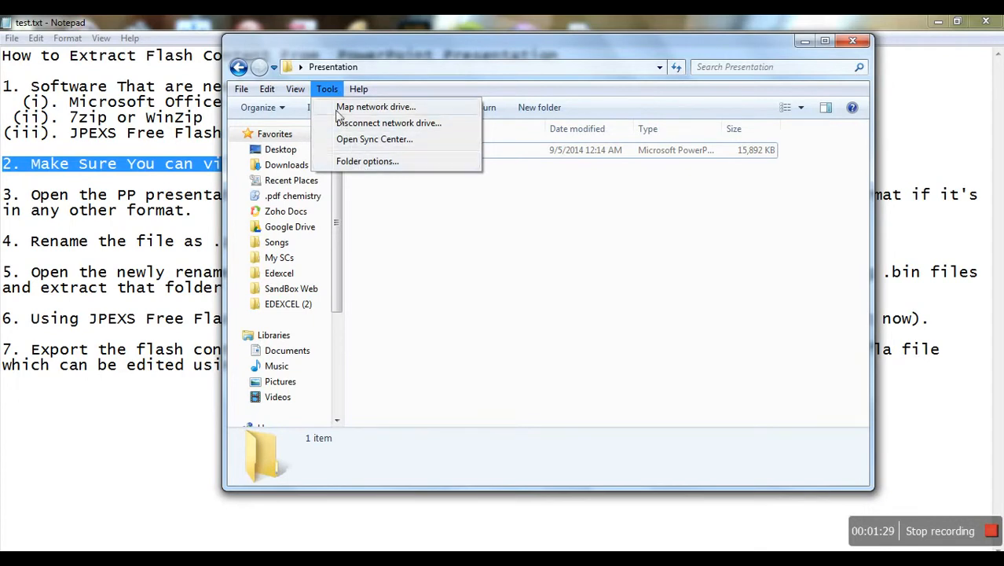
{"action": "mouse_move", "coordinate": [344, 151]}
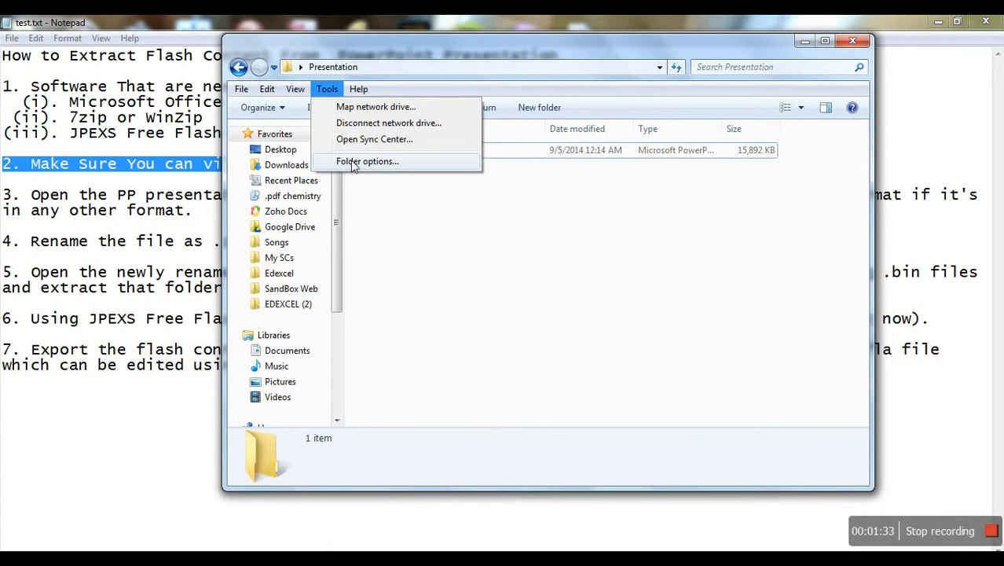
Step: Uncheck 'Hide extensions for known file types' in Folder Options' View tab and confirm
{"action": "left_click", "coordinate": [367, 161]}
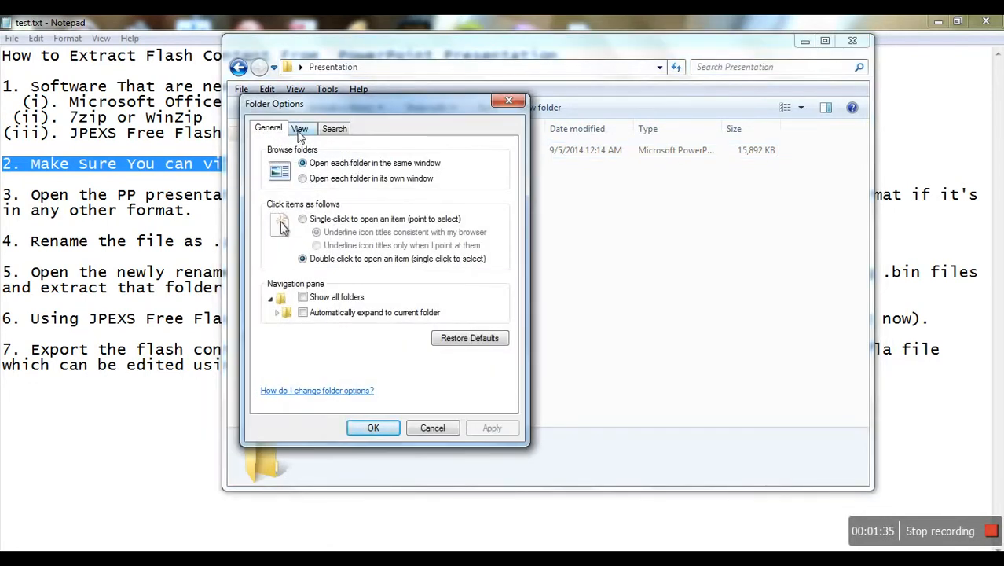
{"action": "left_click", "coordinate": [299, 129]}
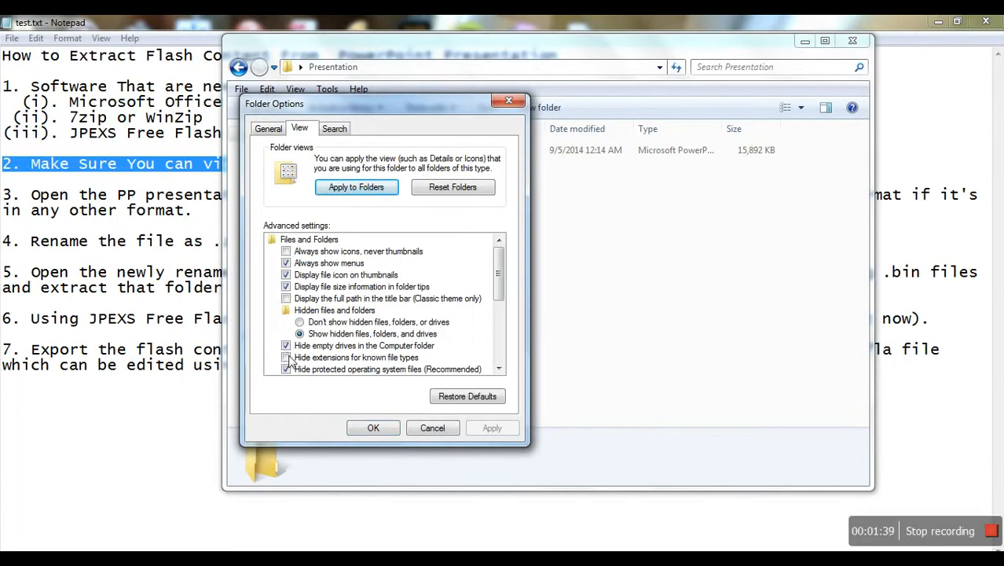
{"action": "left_click", "coordinate": [286, 357]}
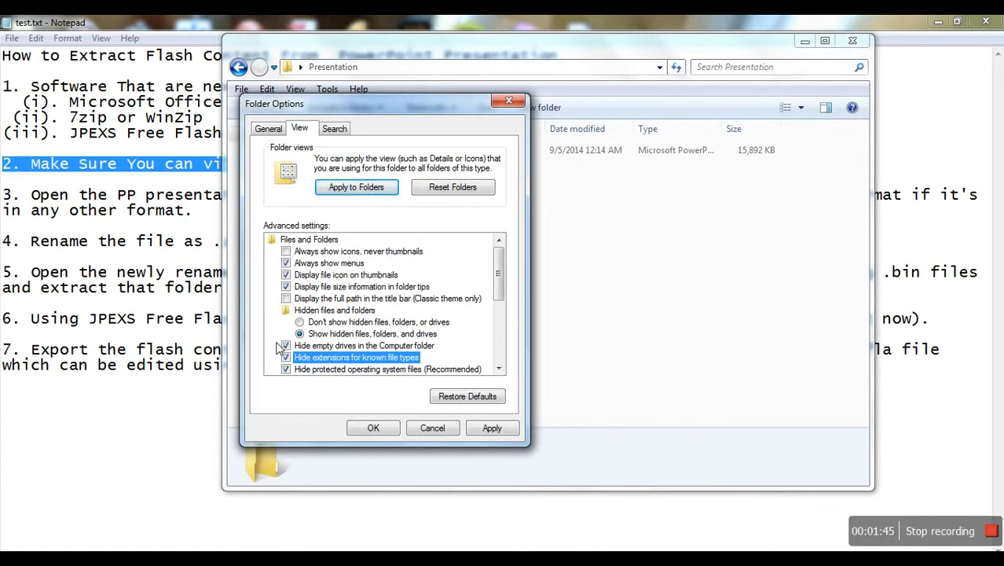
{"action": "left_click", "coordinate": [286, 357]}
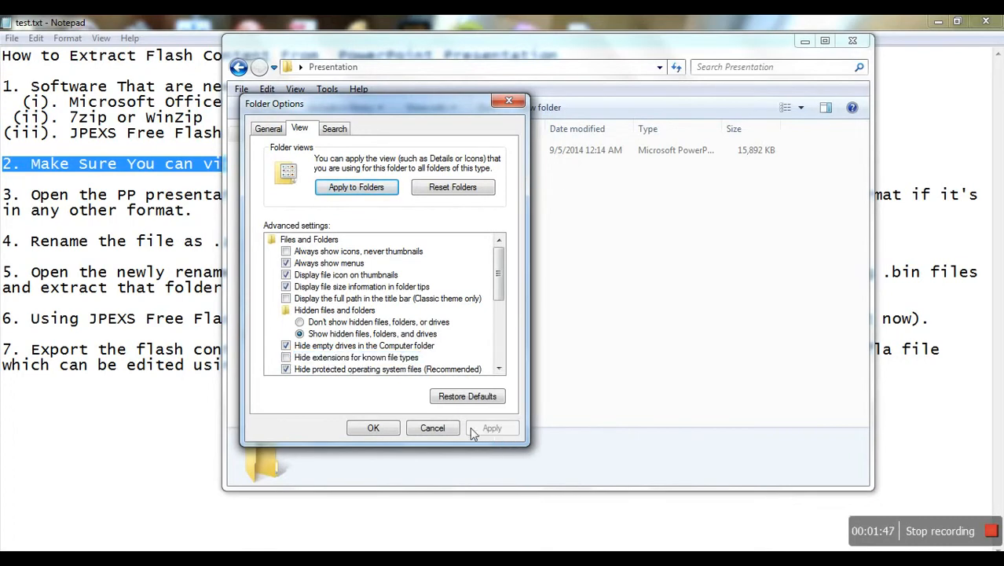
{"action": "left_click", "coordinate": [374, 428]}
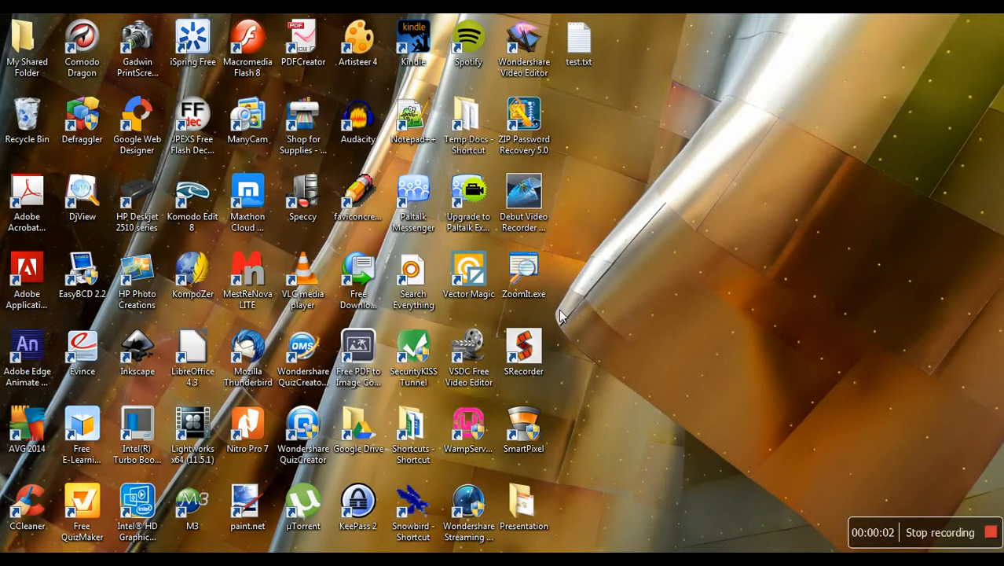
Step: Open Presentation.ppt in PowerPoint and show the File backstage page
{"action": "double_click", "coordinate": [523, 503]}
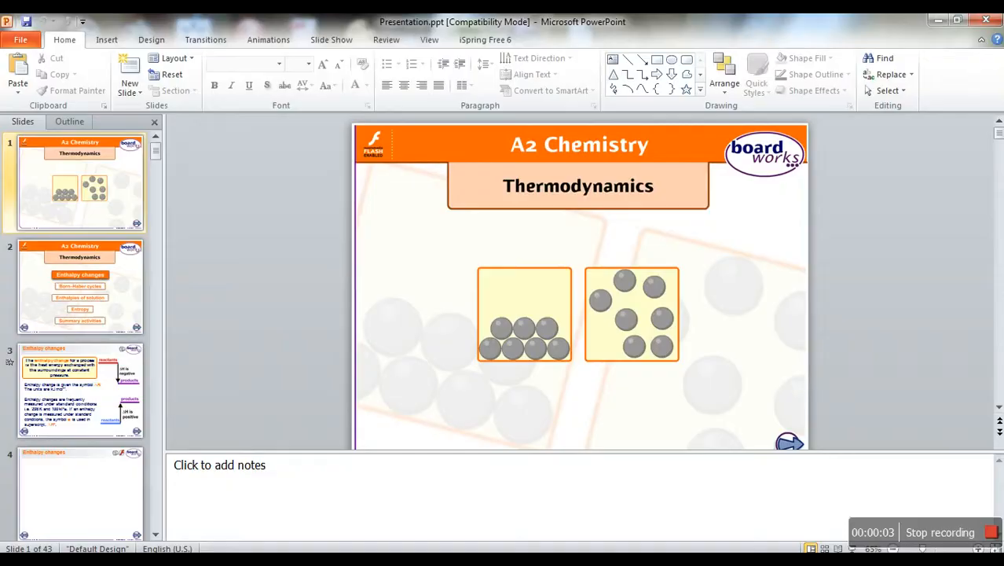
{"action": "mouse_move", "coordinate": [430, 325]}
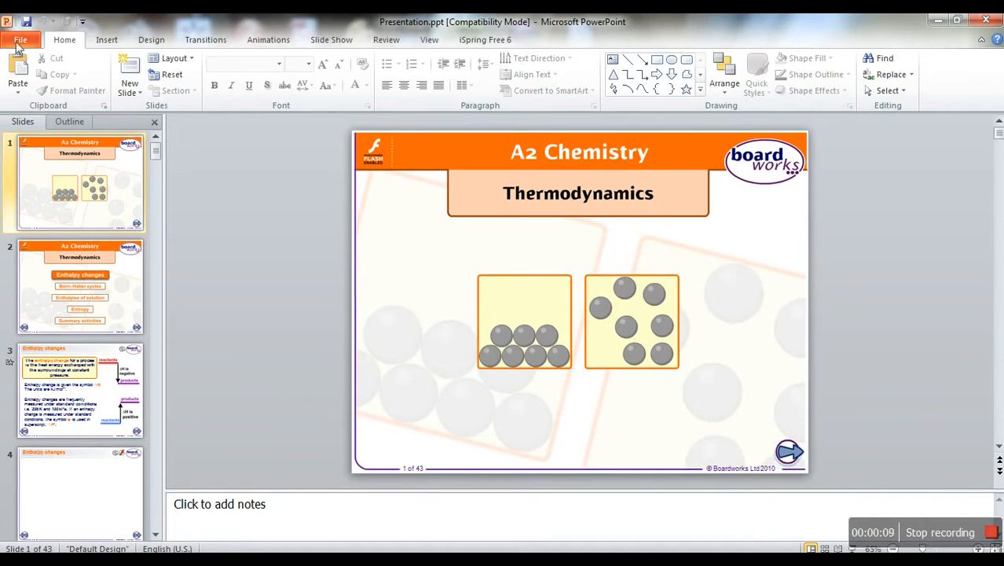
{"action": "left_click", "coordinate": [20, 39]}
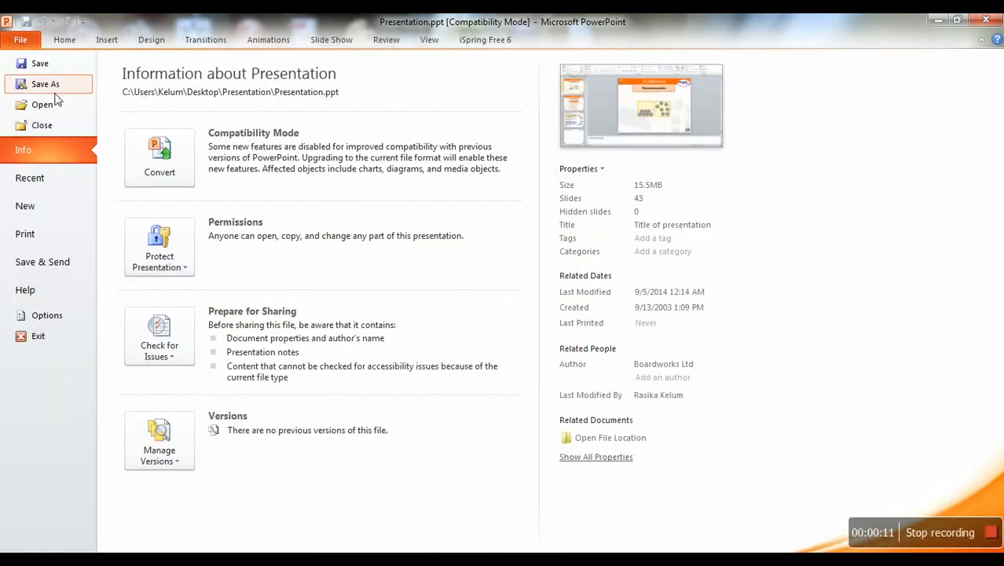
Step: Save the presentation as Presentation.pptx using the PowerPoint Presentation (*.pptx) format
{"action": "left_click", "coordinate": [45, 84]}
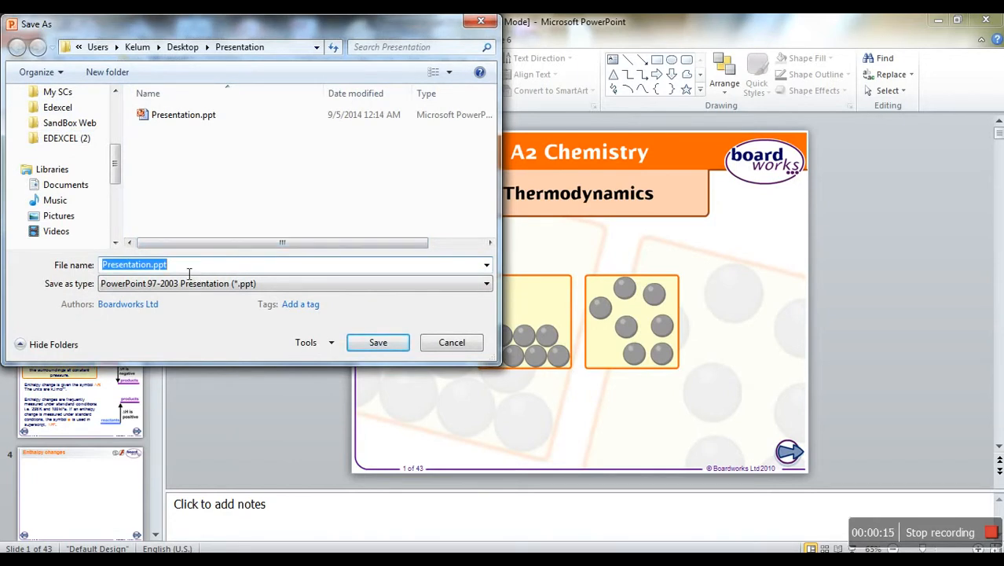
{"action": "left_click", "coordinate": [485, 283]}
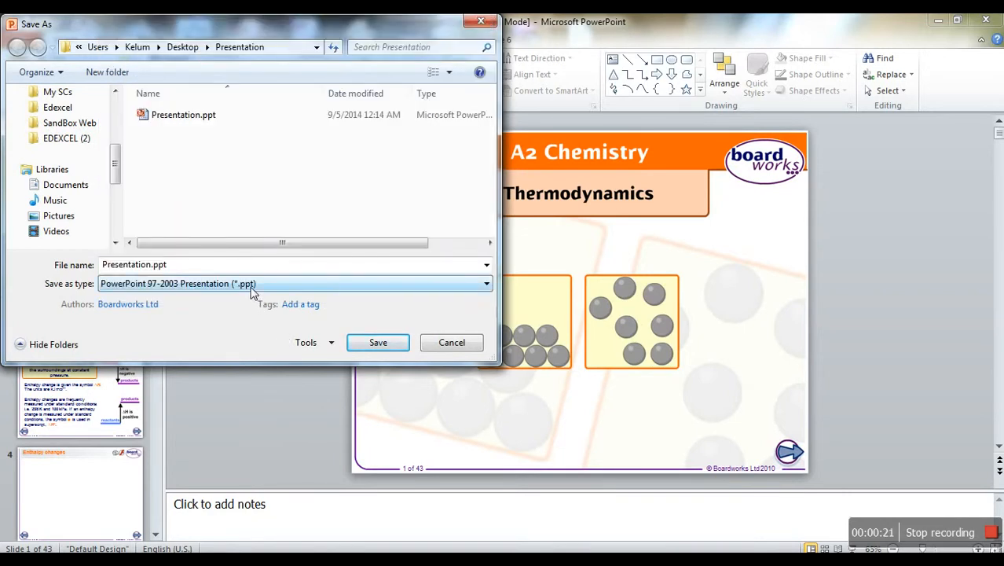
{"action": "mouse_move", "coordinate": [263, 285]}
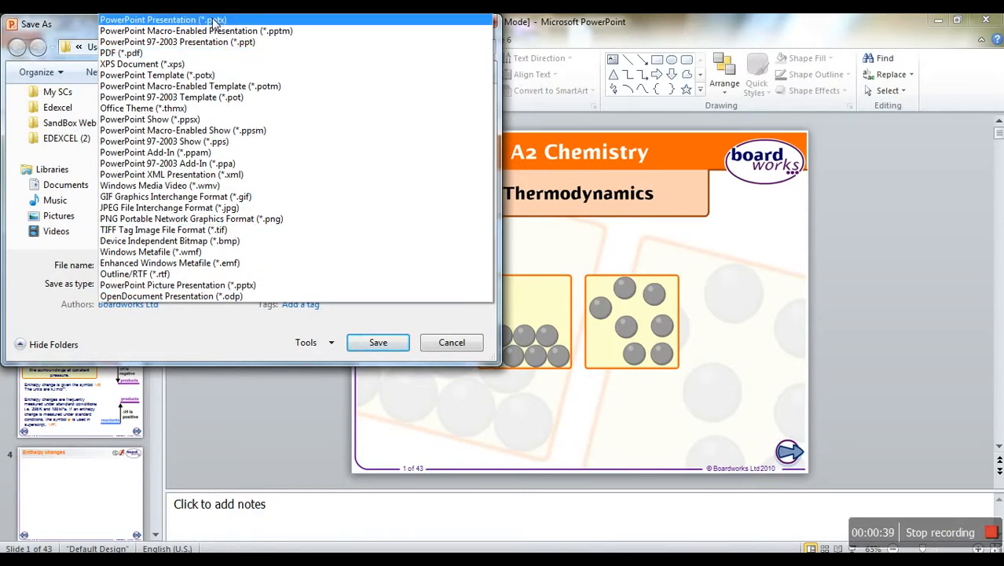
{"action": "left_click", "coordinate": [163, 20]}
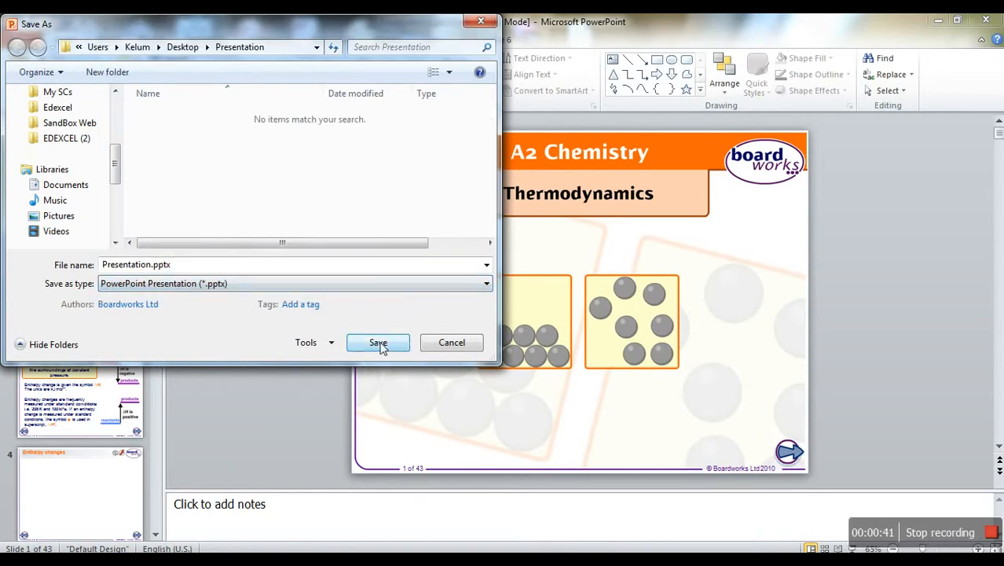
{"action": "left_click", "coordinate": [378, 341]}
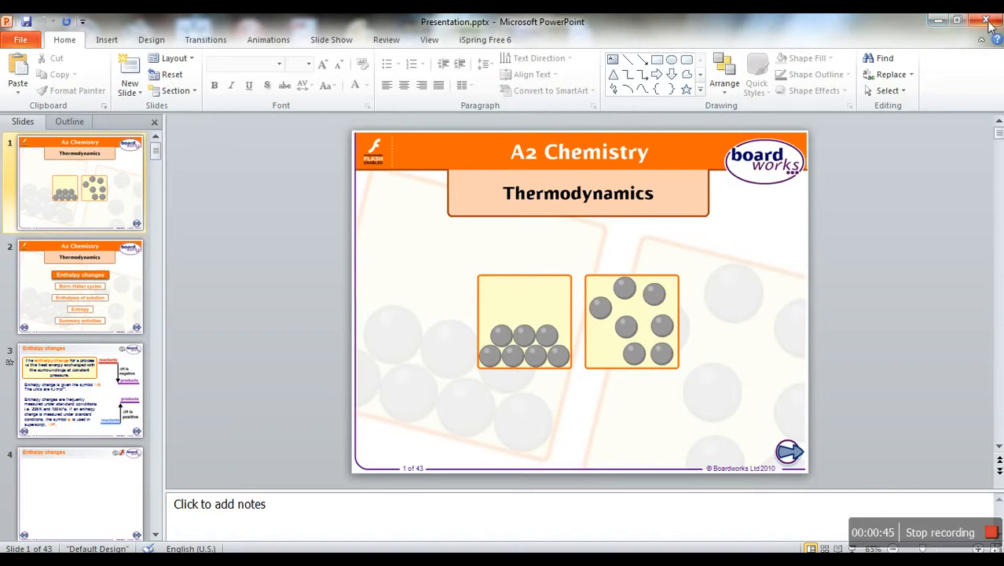
{"action": "mouse_move", "coordinate": [990, 20]}
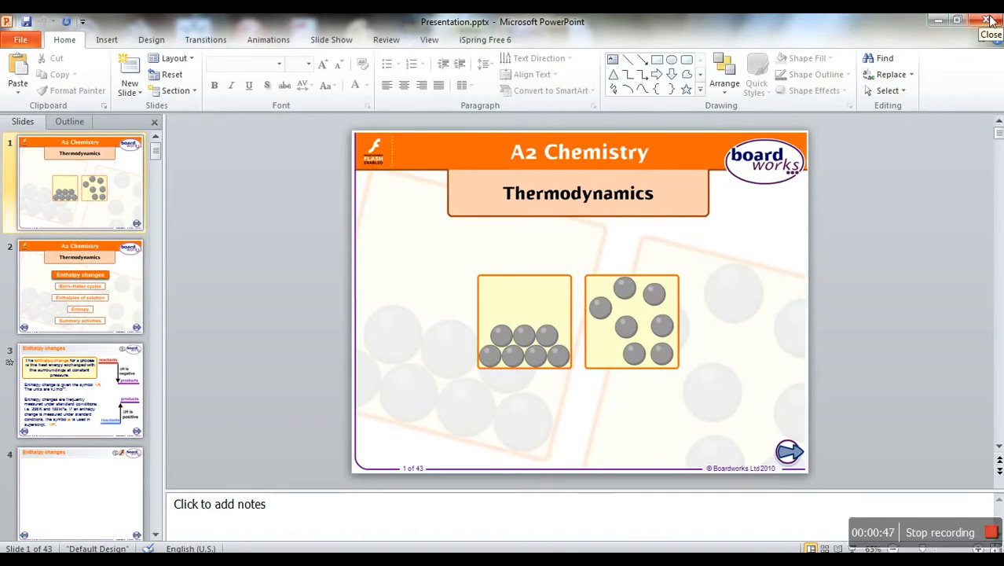
Step: Close PowerPoint, open the Presentation folder and select Presentation.pptx
{"action": "left_click", "coordinate": [989, 20]}
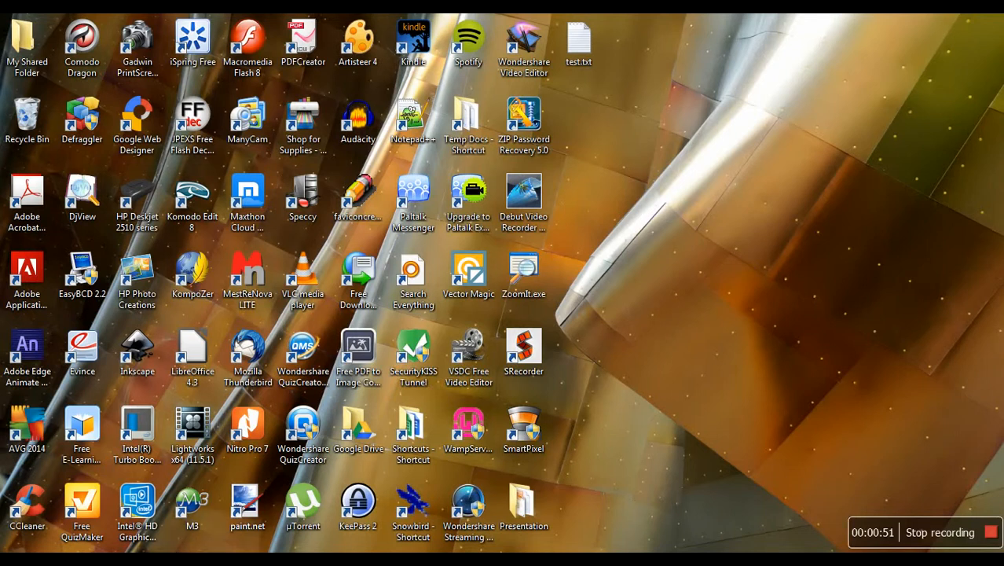
{"action": "double_click", "coordinate": [523, 510]}
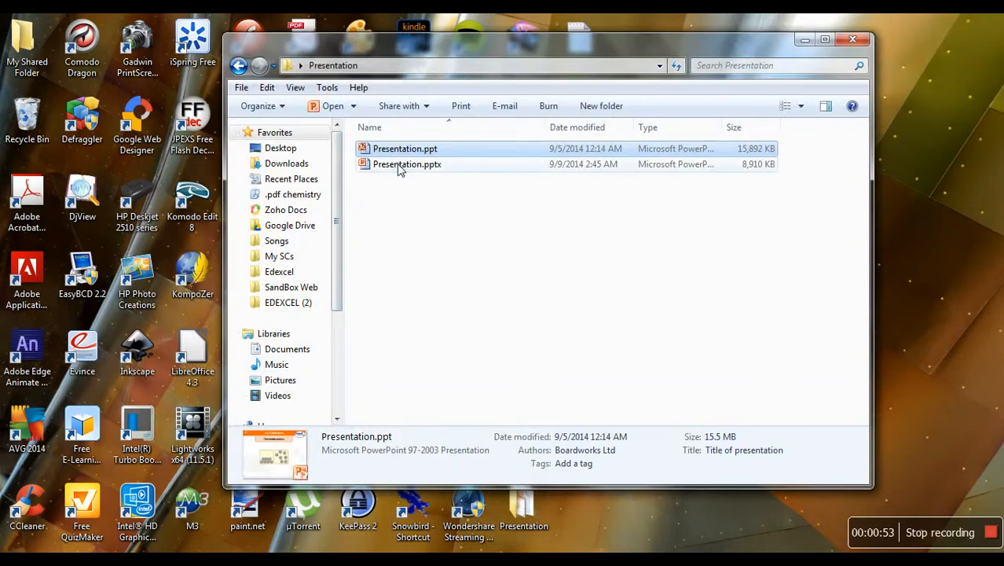
{"action": "left_click", "coordinate": [407, 163]}
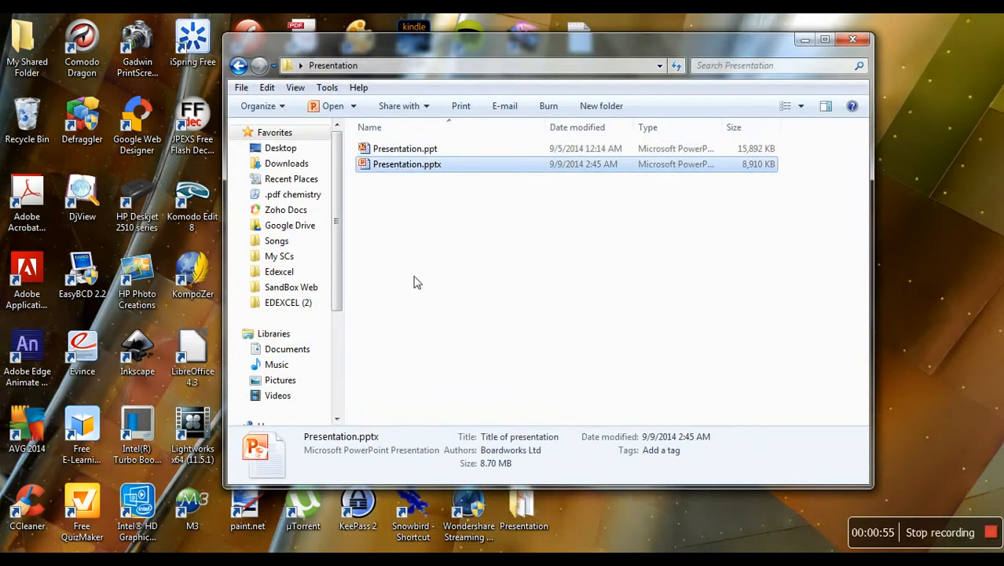
{"action": "mouse_move", "coordinate": [417, 249]}
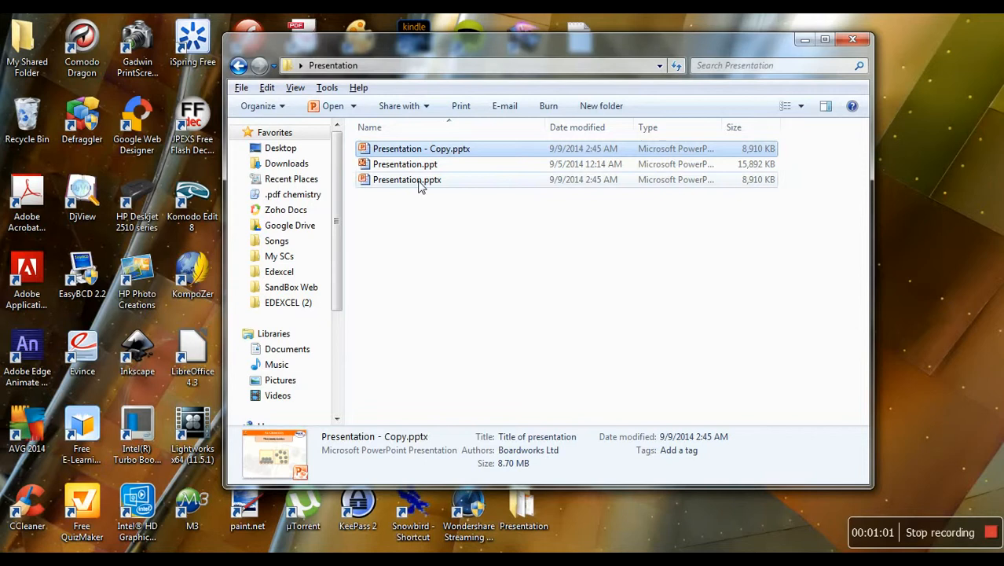
Step: Rename Presentation.pptx to Presentation.zip, accepting the extension-change warning
{"action": "left_click", "coordinate": [407, 179]}
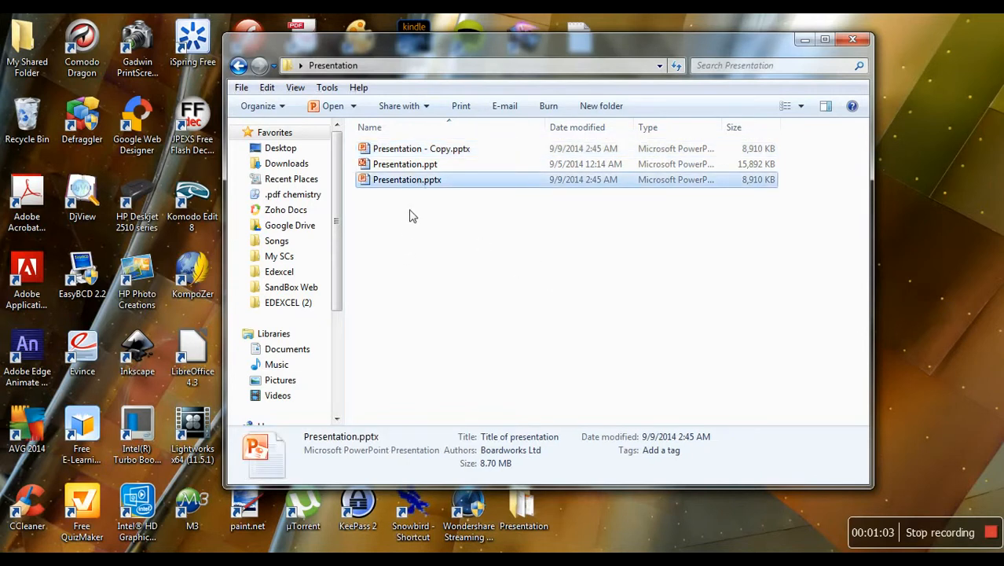
{"action": "mouse_move", "coordinate": [441, 210]}
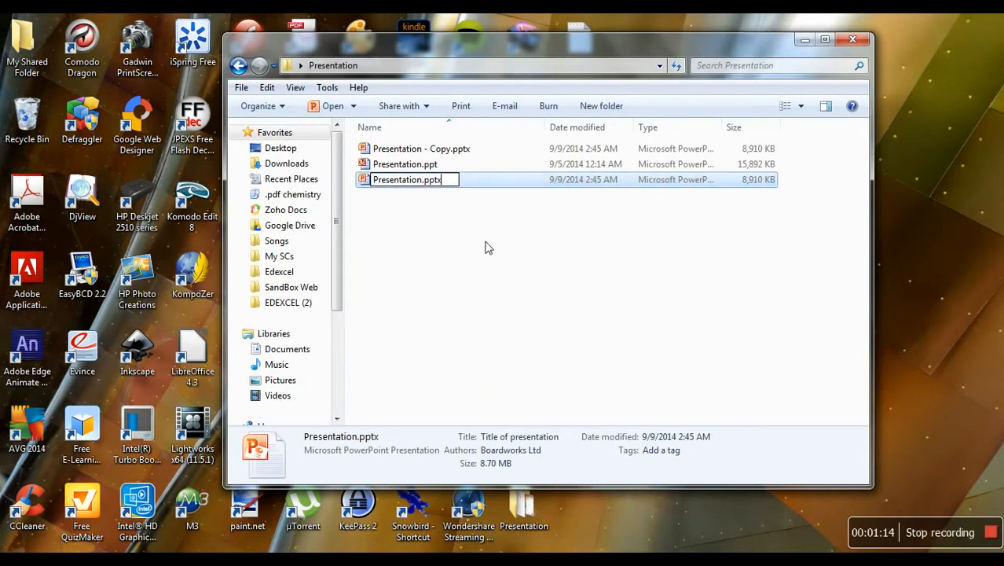
{"action": "key", "text": "BackSpace"}
{"action": "type", "text": "zi"}
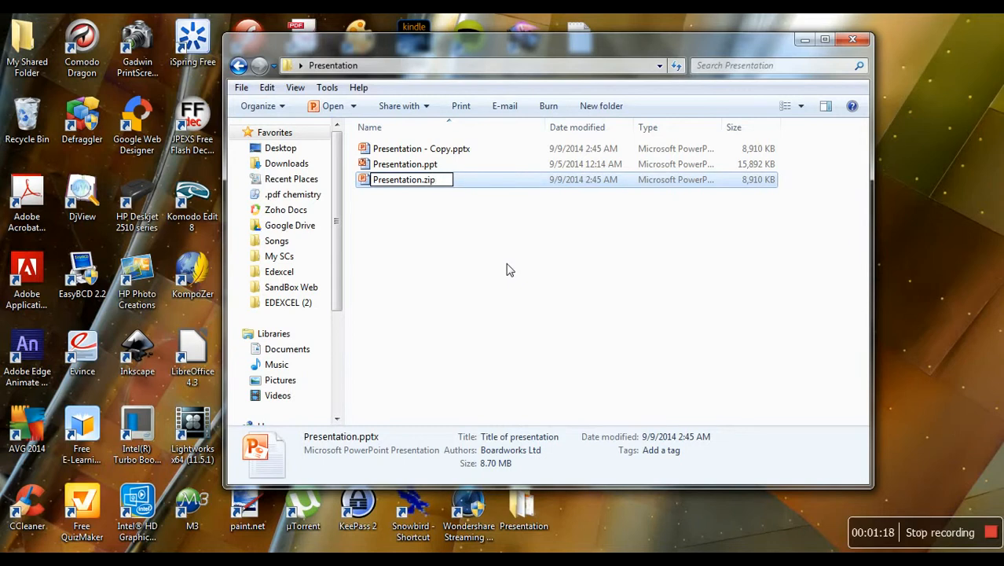
{"action": "key", "text": "enter"}
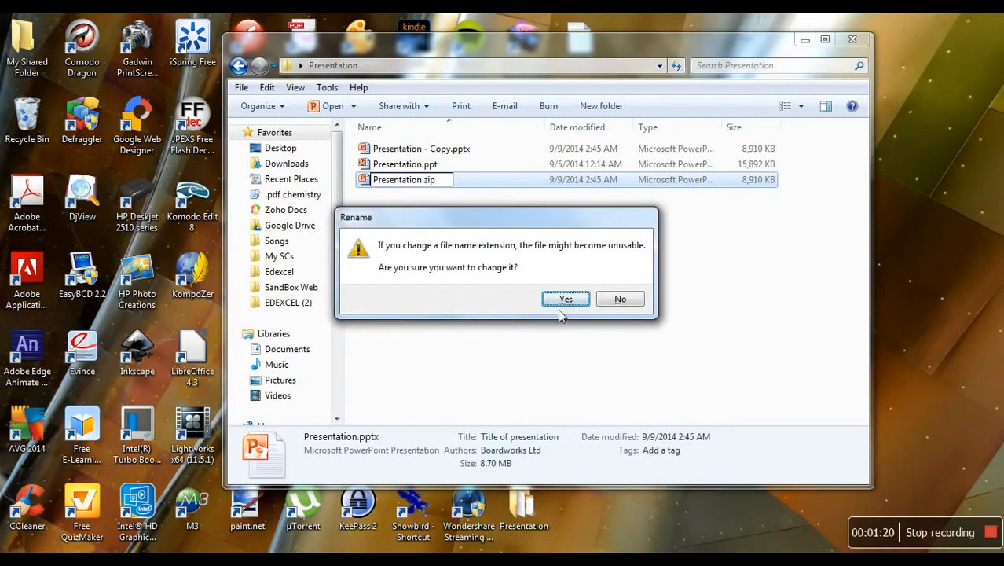
{"action": "left_click", "coordinate": [565, 299]}
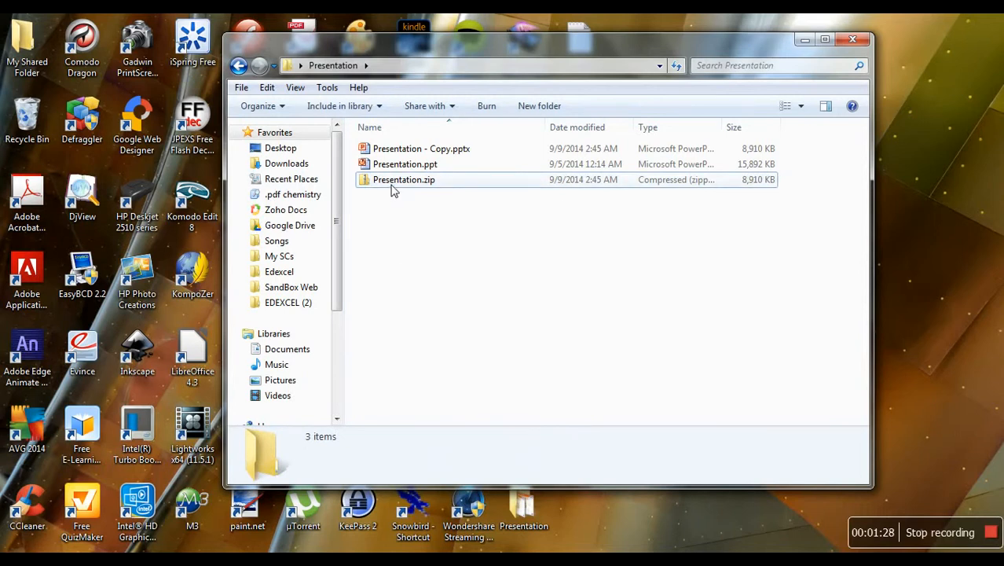
{"action": "left_click", "coordinate": [404, 179]}
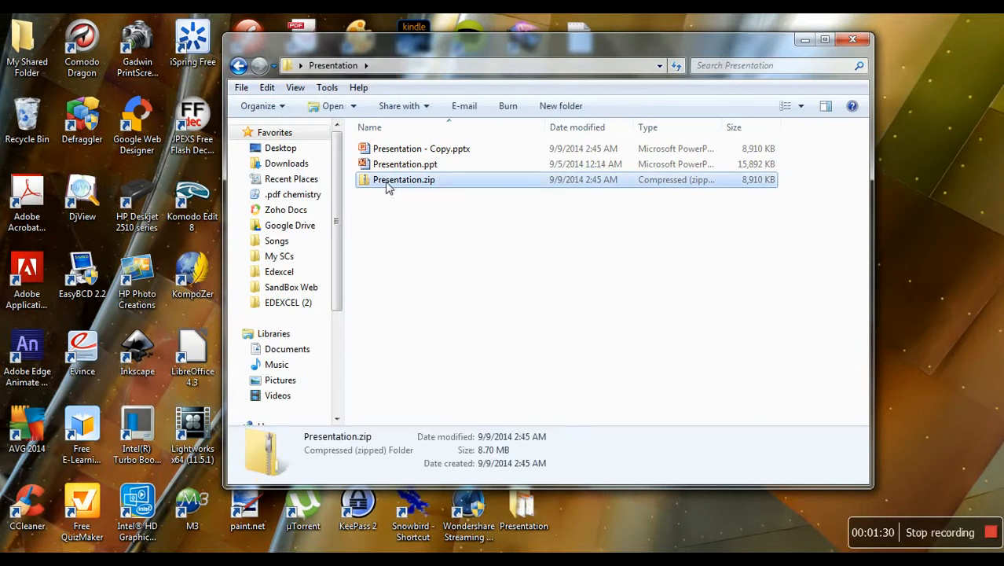
{"action": "mouse_move", "coordinate": [507, 237]}
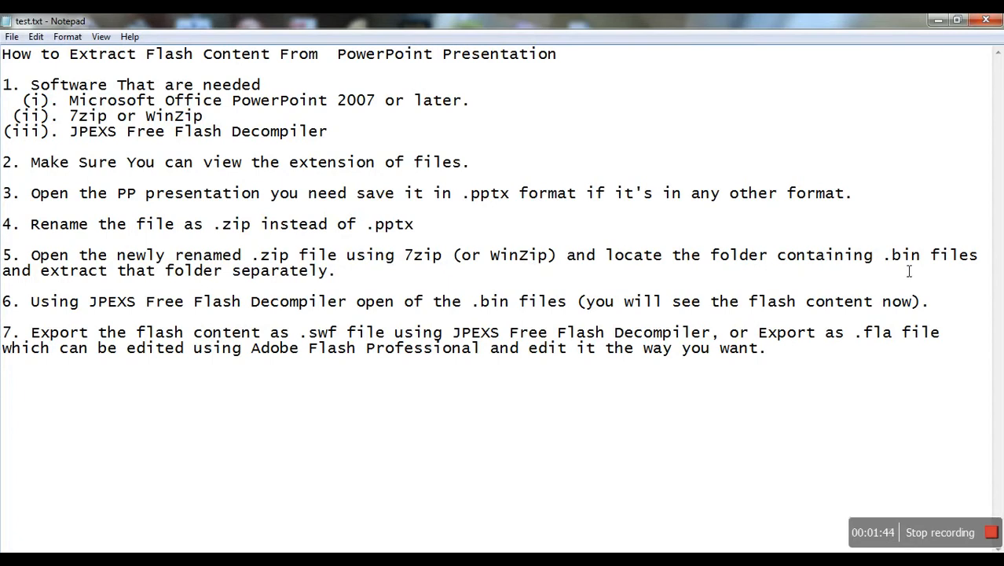
Step: Put away the Notepad notes to return to the Presentation folder
{"action": "double_click", "coordinate": [902, 255]}
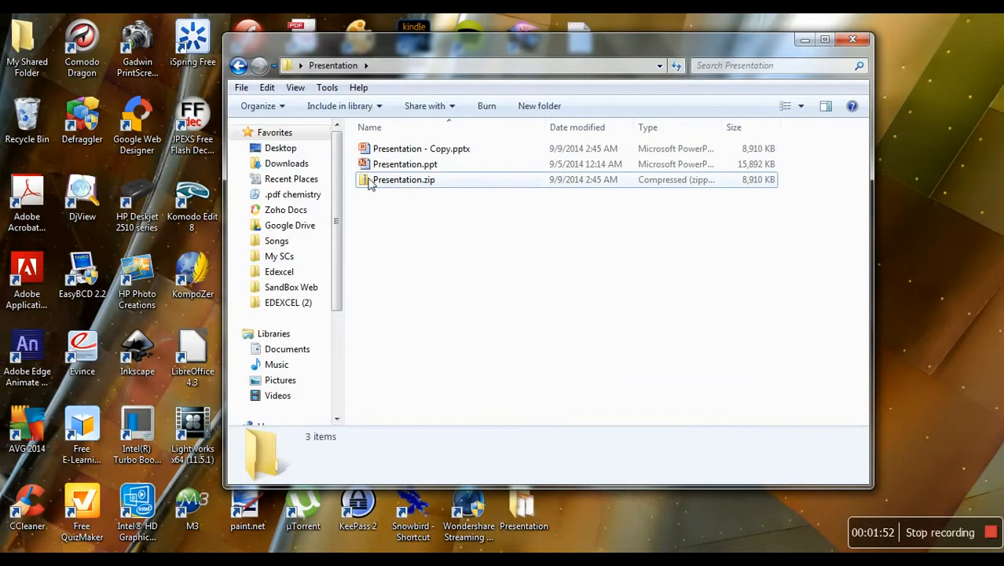
Step: Open Presentation.zip as an archive in 7-Zip
{"action": "right_click", "coordinate": [403, 179]}
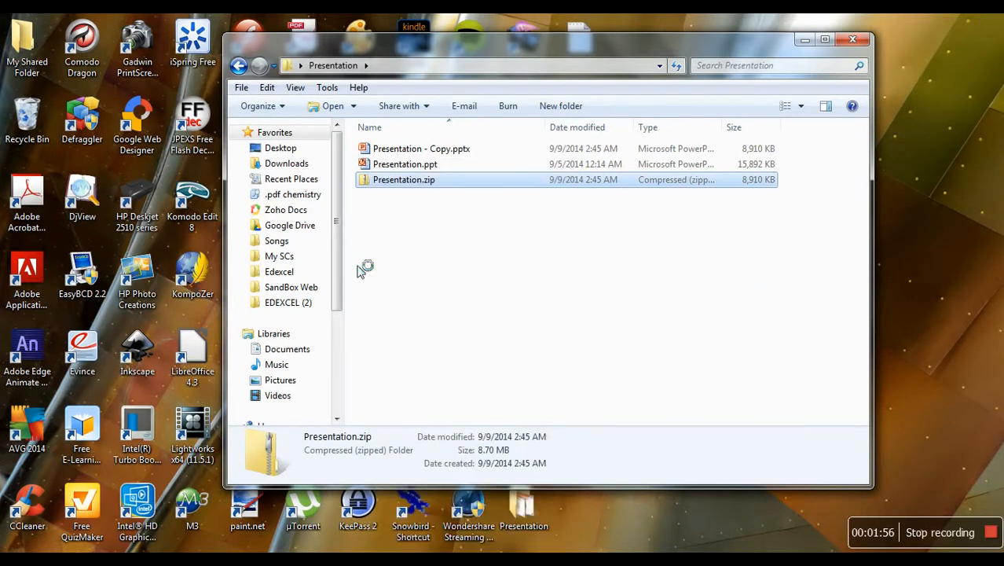
{"action": "double_click", "coordinate": [404, 179]}
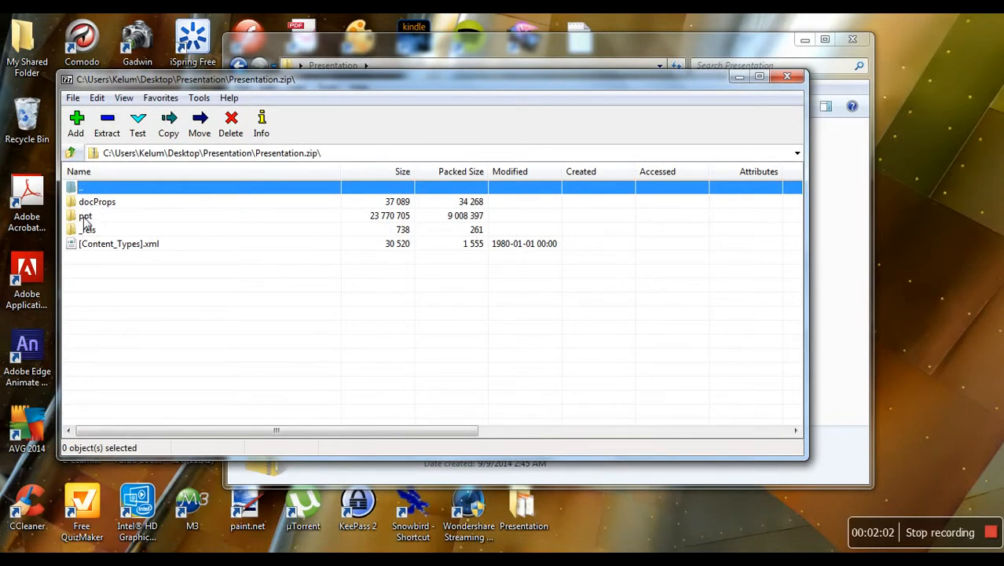
Step: Browse into ppt/activeX and inspect the activeX .bin files such as activeX17.bin
{"action": "left_click", "coordinate": [85, 215]}
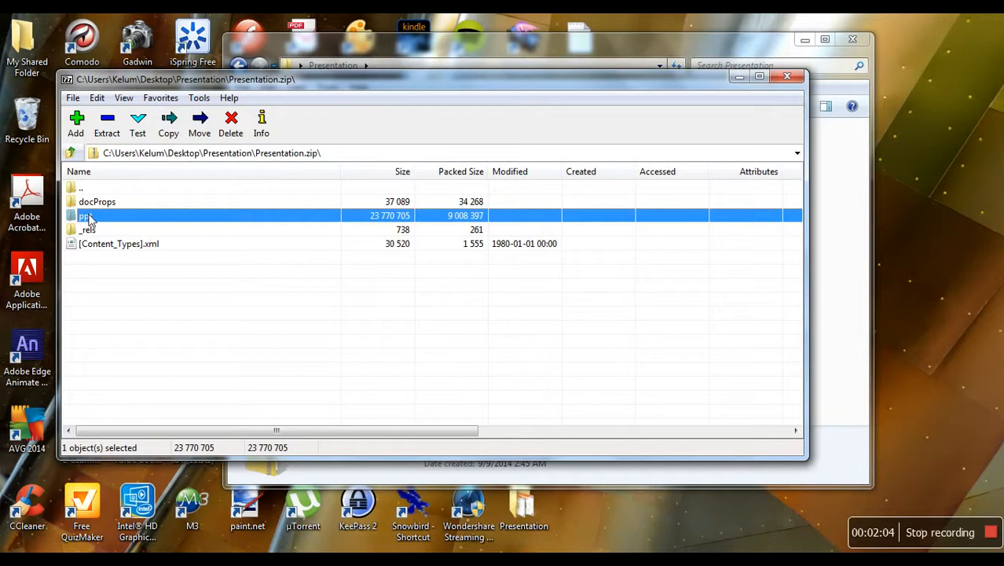
{"action": "double_click", "coordinate": [85, 216]}
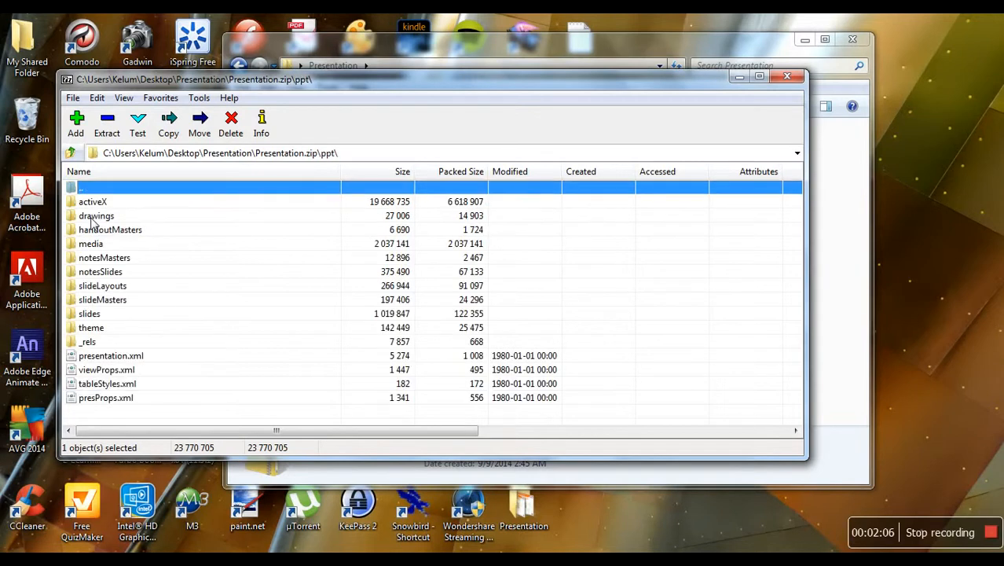
{"action": "left_click", "coordinate": [93, 201]}
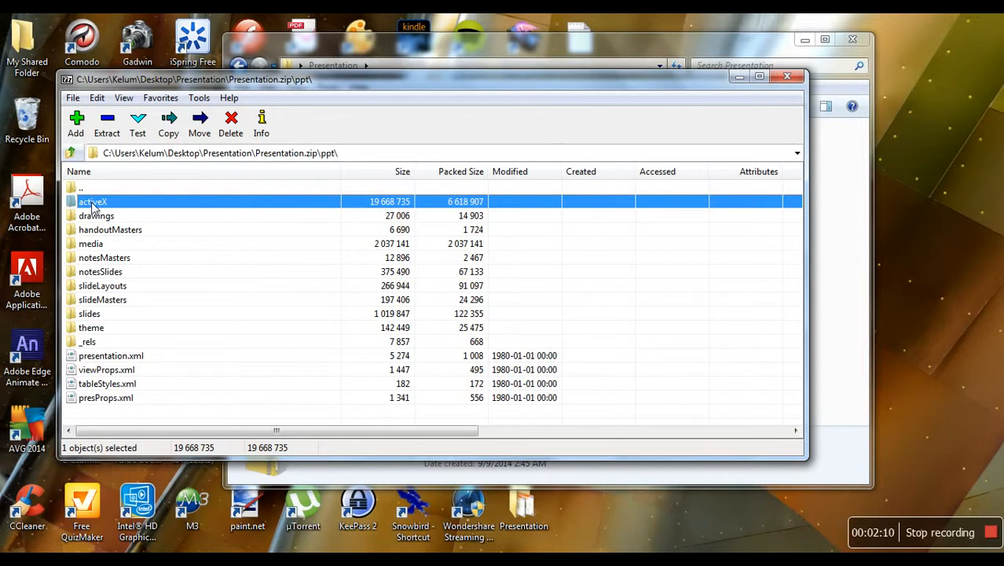
{"action": "double_click", "coordinate": [93, 201]}
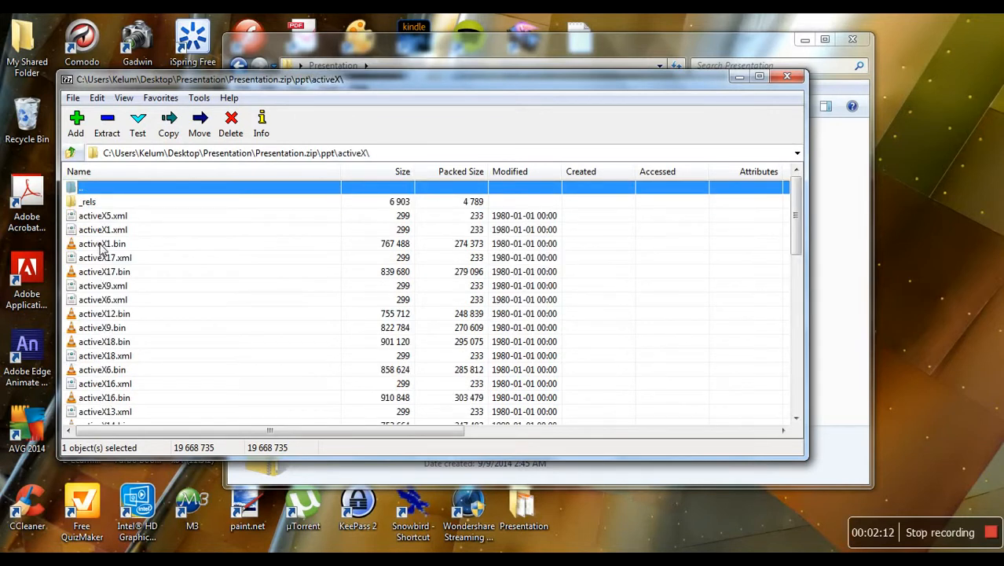
{"action": "left_click", "coordinate": [104, 271]}
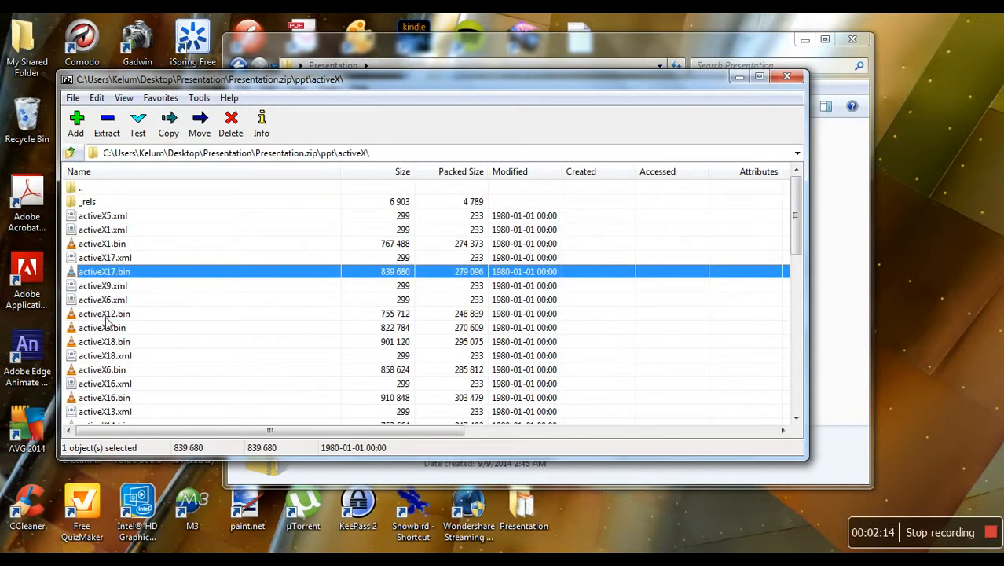
{"action": "left_click", "coordinate": [104, 341]}
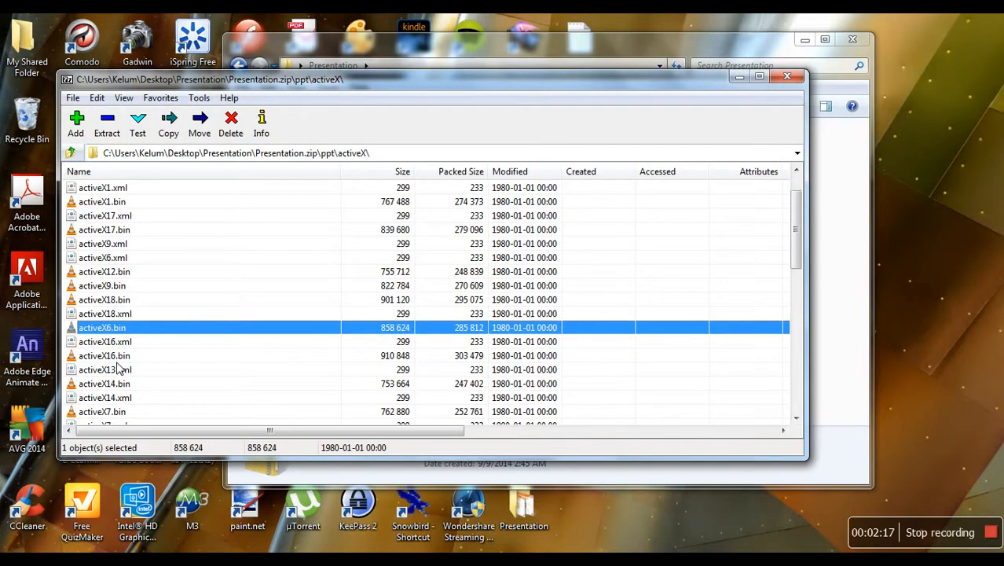
{"action": "left_click", "coordinate": [105, 355]}
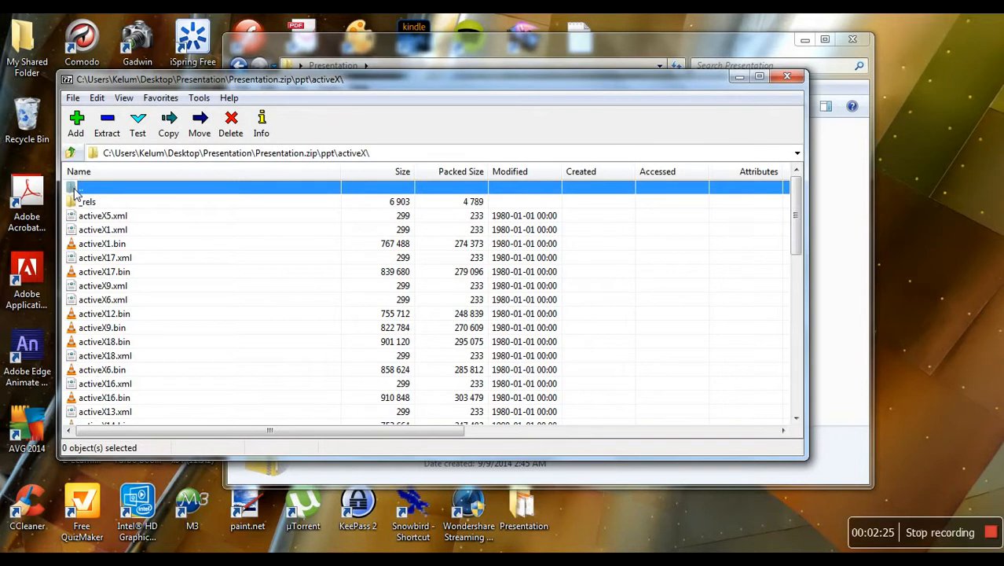
Step: Copy the activeX folder into the Presentation folder and close 7-Zip
{"action": "left_click", "coordinate": [80, 188]}
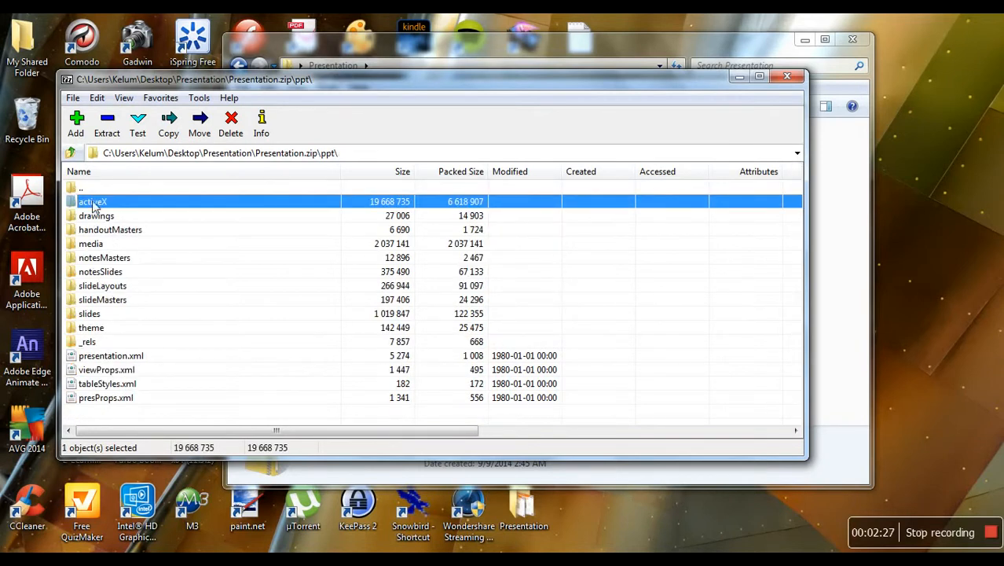
{"action": "left_click", "coordinate": [168, 122]}
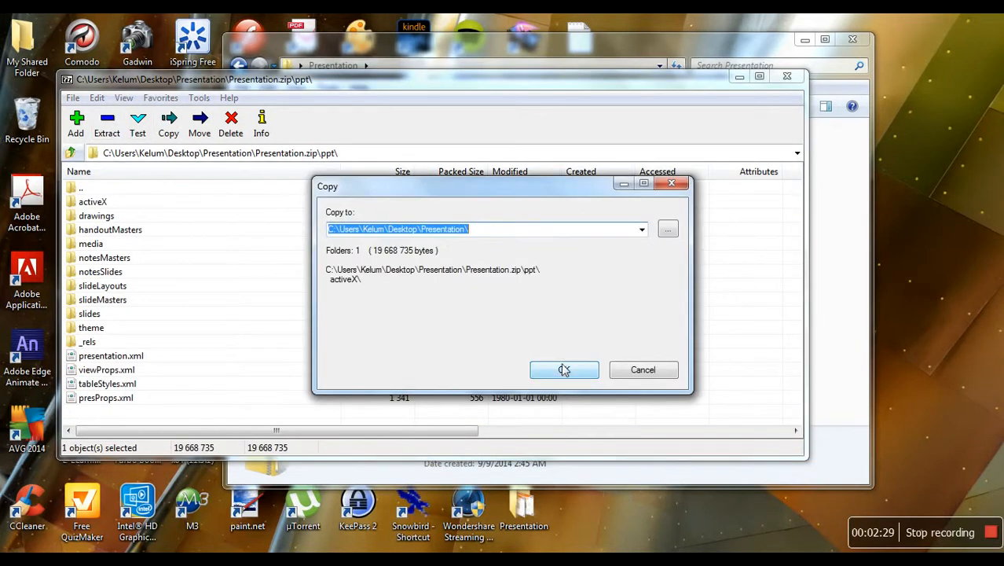
{"action": "left_click", "coordinate": [564, 369]}
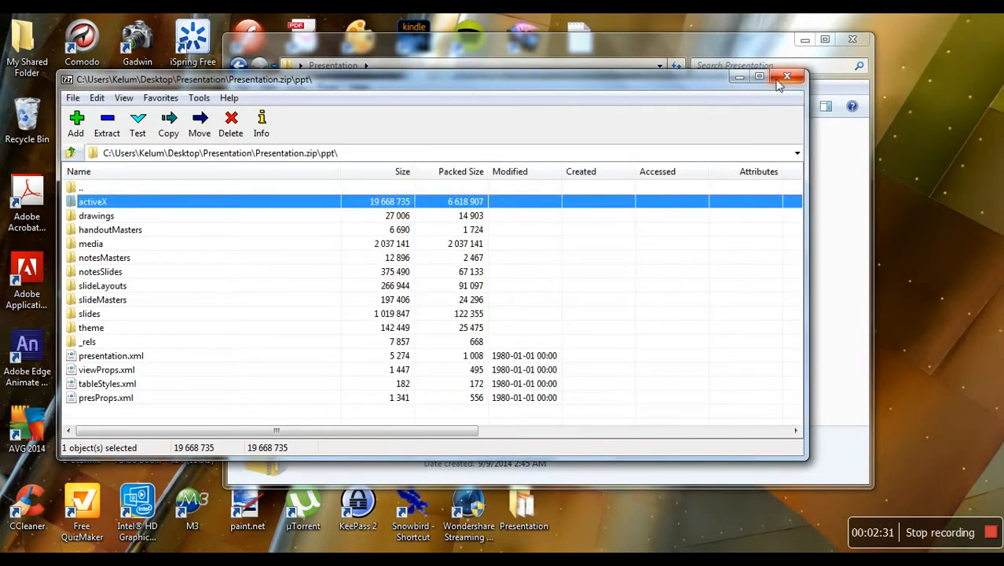
{"action": "left_click", "coordinate": [787, 76]}
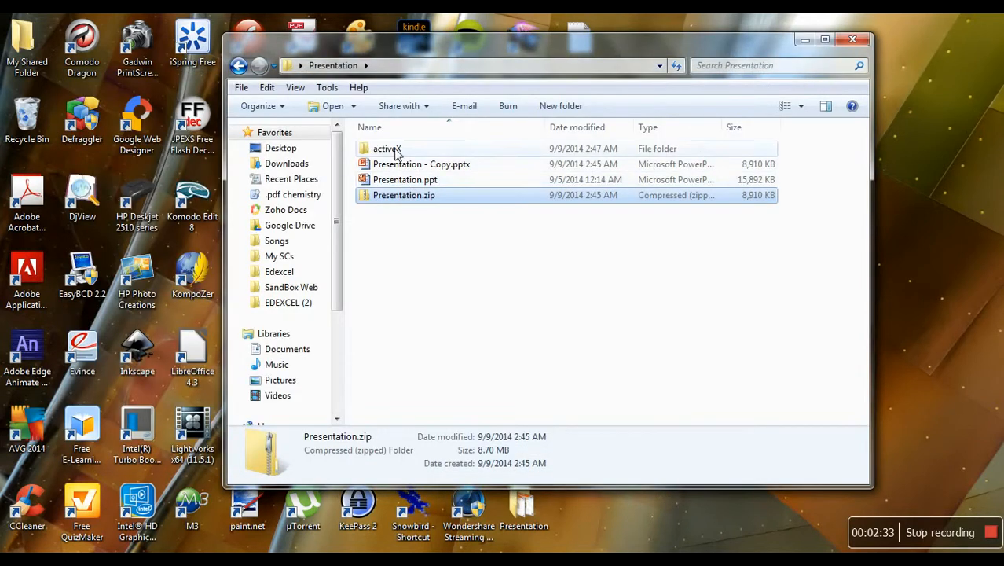
Step: Open the activeX folder, inspect activeX2.bin, activeX4.bin and activeX5.bin, then close the window
{"action": "double_click", "coordinate": [387, 148]}
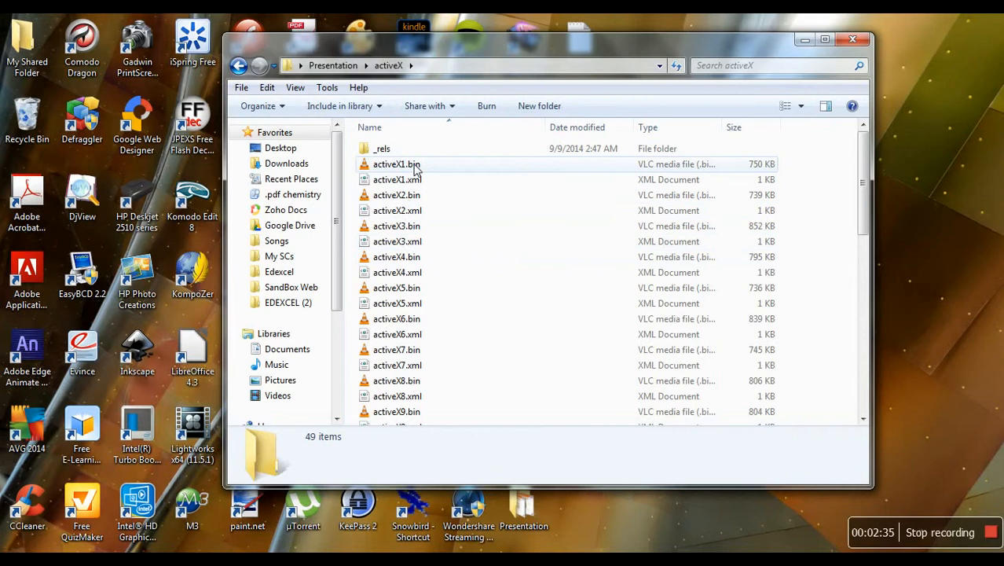
{"action": "left_click", "coordinate": [397, 194]}
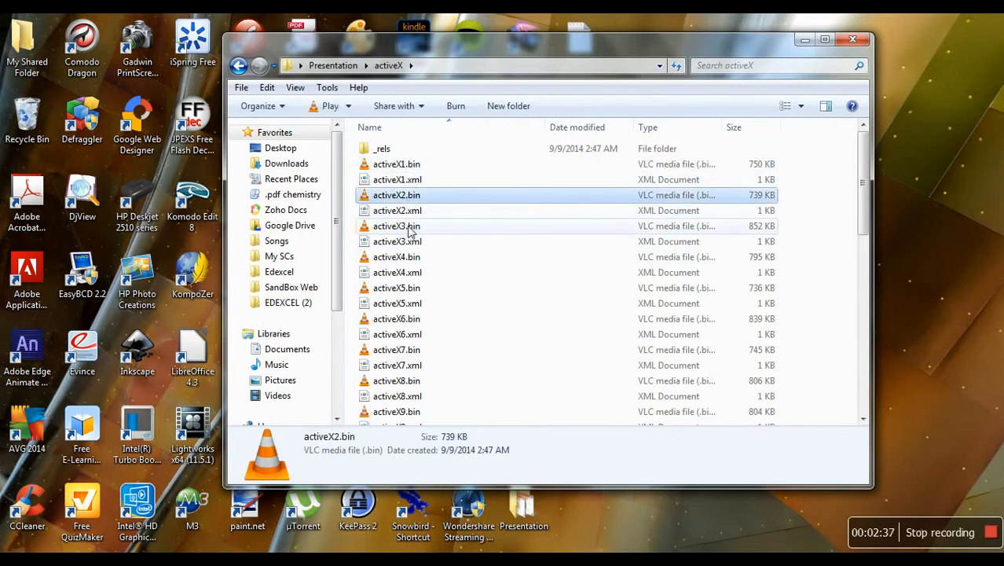
{"action": "left_click", "coordinate": [396, 257]}
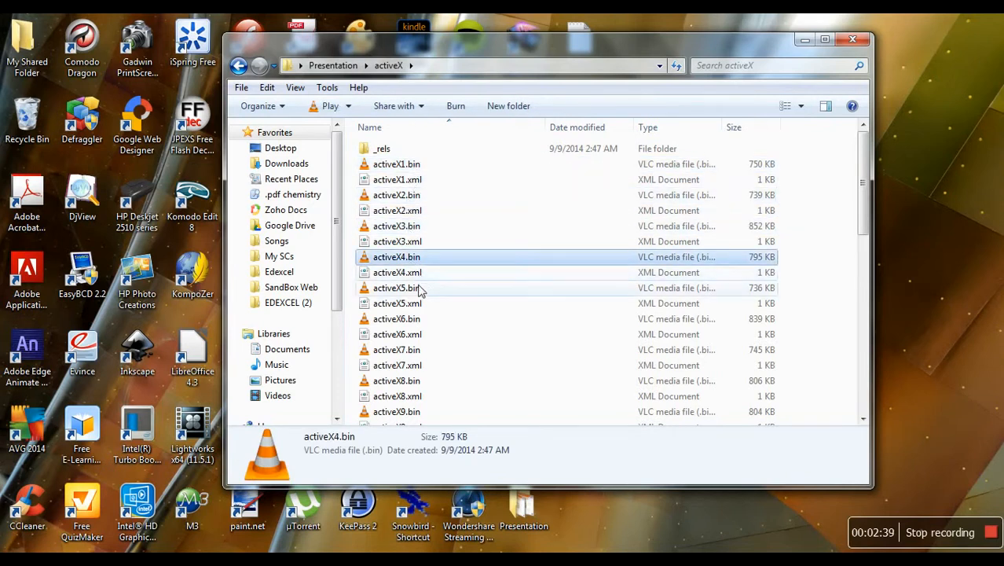
{"action": "left_click", "coordinate": [396, 288]}
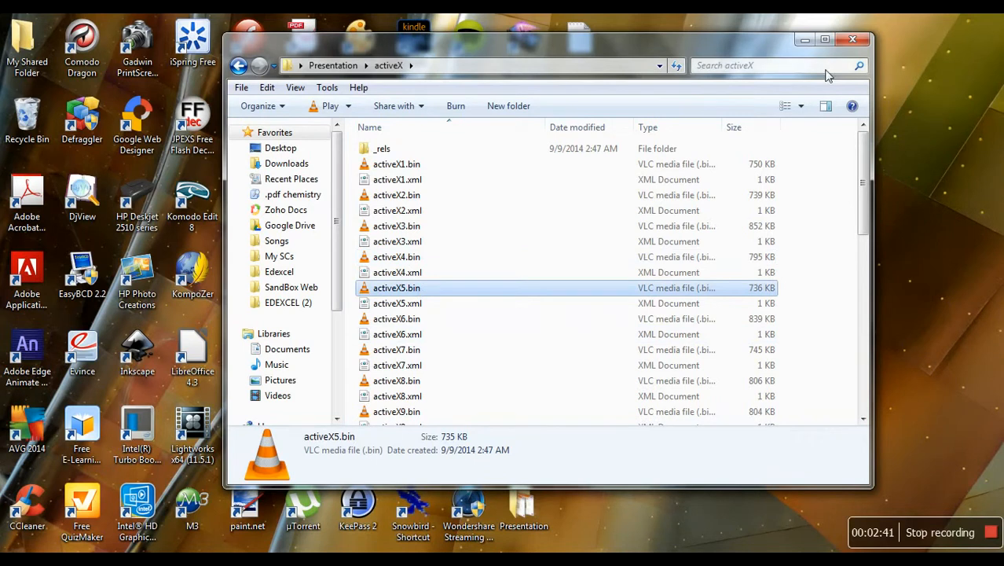
{"action": "left_click", "coordinate": [853, 39]}
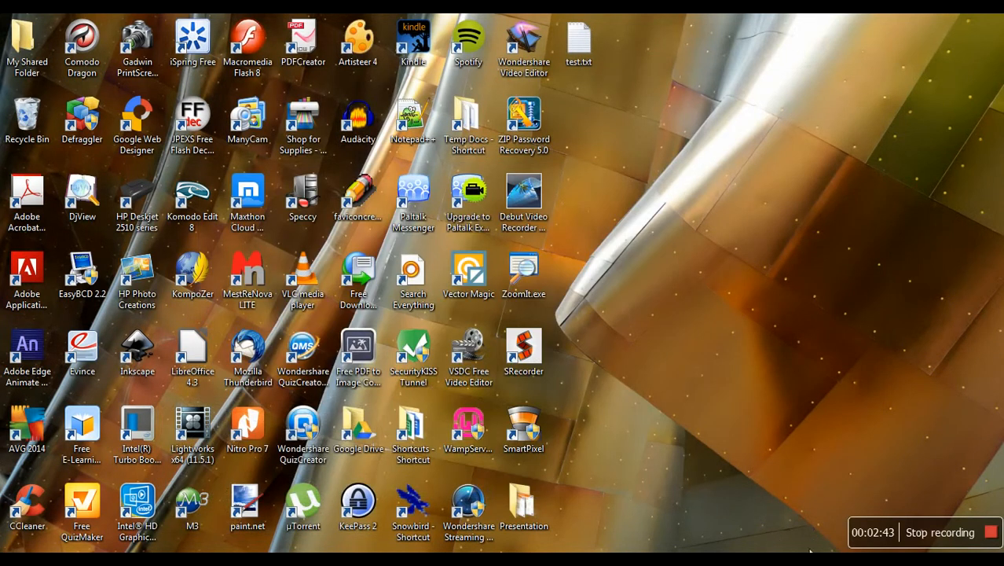
Step: Reread the test.txt notes and launch JPEXS Free Flash Decompiler v2.1.4
{"action": "double_click", "coordinate": [578, 36]}
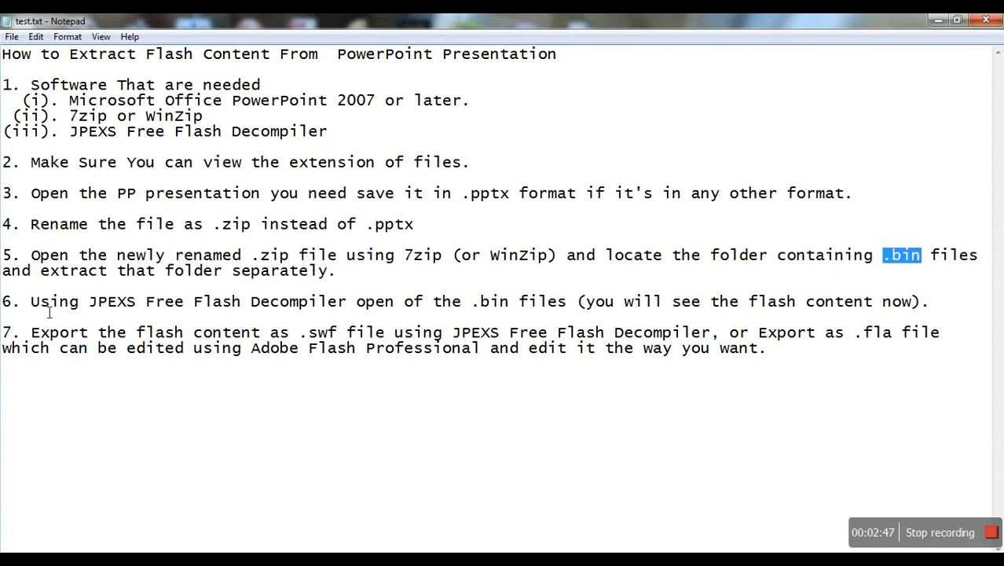
{"action": "mouse_move", "coordinate": [373, 322]}
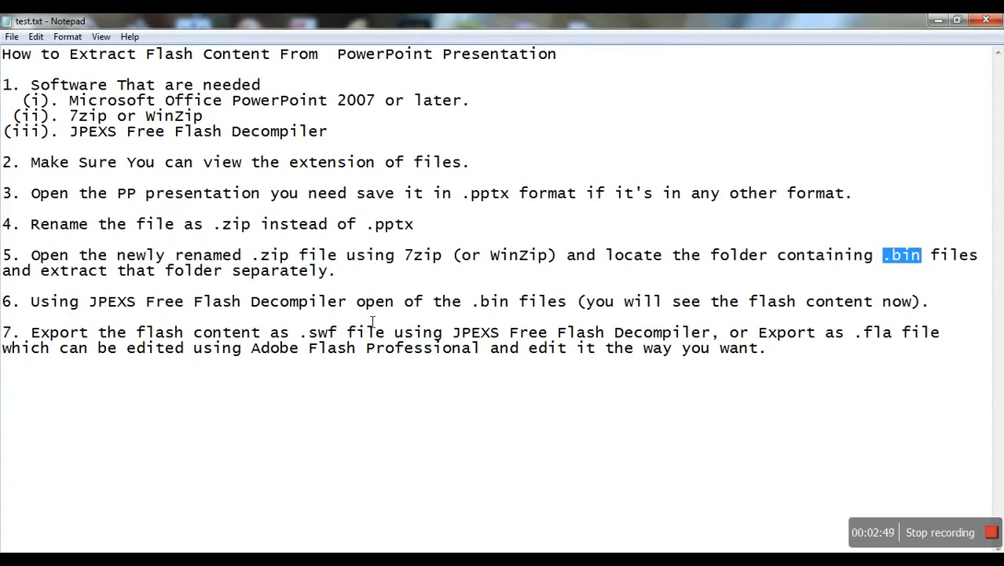
{"action": "mouse_move", "coordinate": [653, 270]}
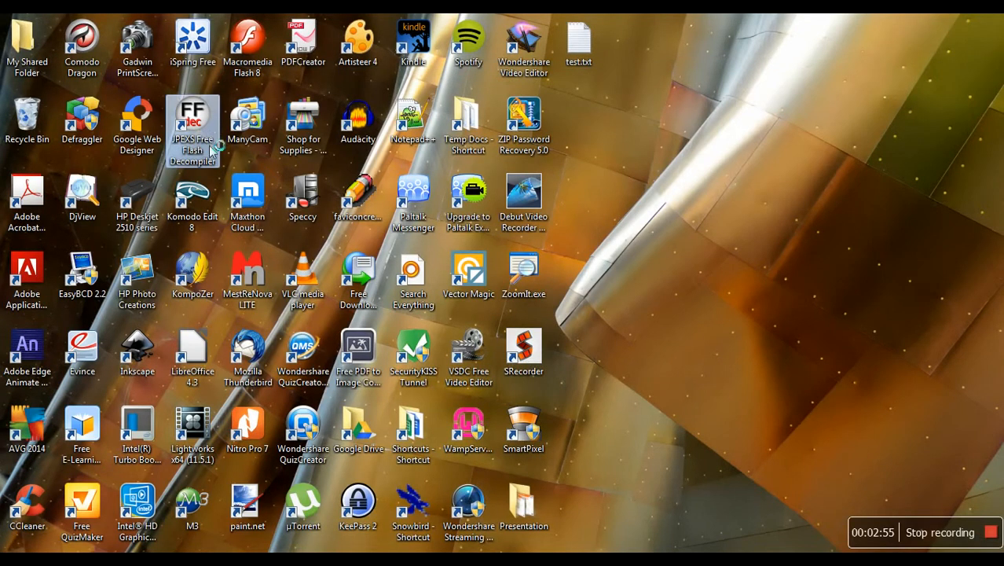
{"action": "mouse_move", "coordinate": [869, 325]}
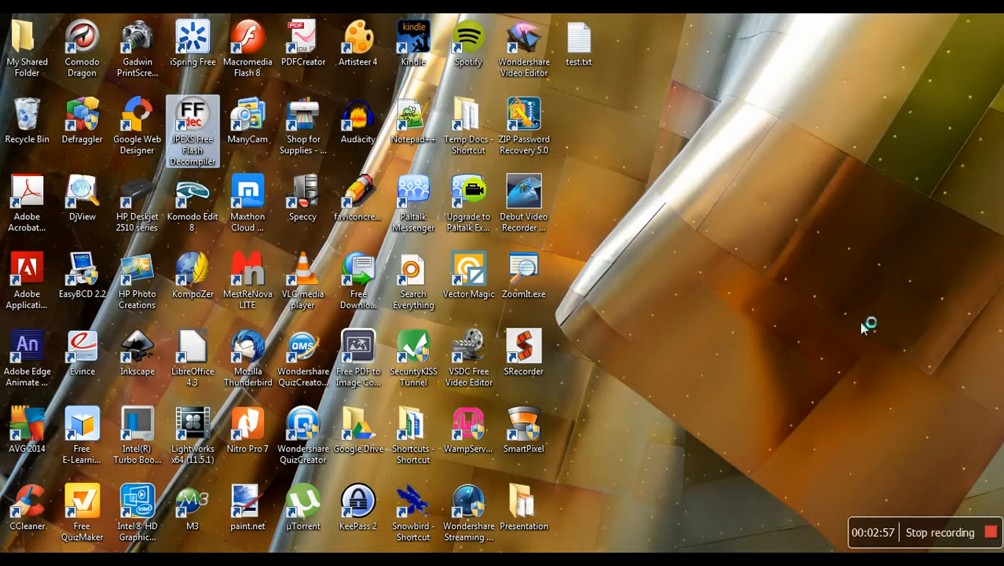
{"action": "mouse_move", "coordinate": [823, 455]}
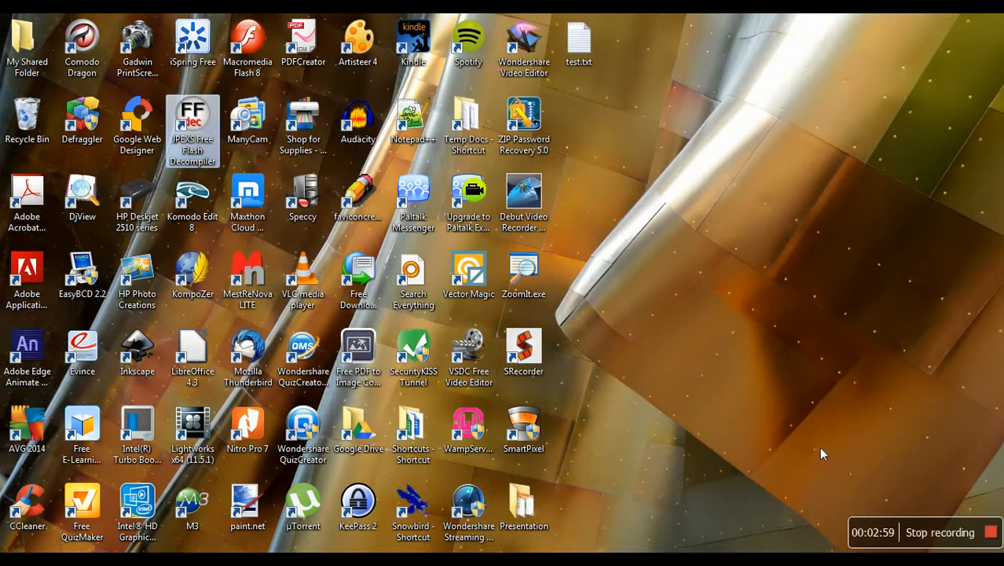
{"action": "mouse_move", "coordinate": [623, 154]}
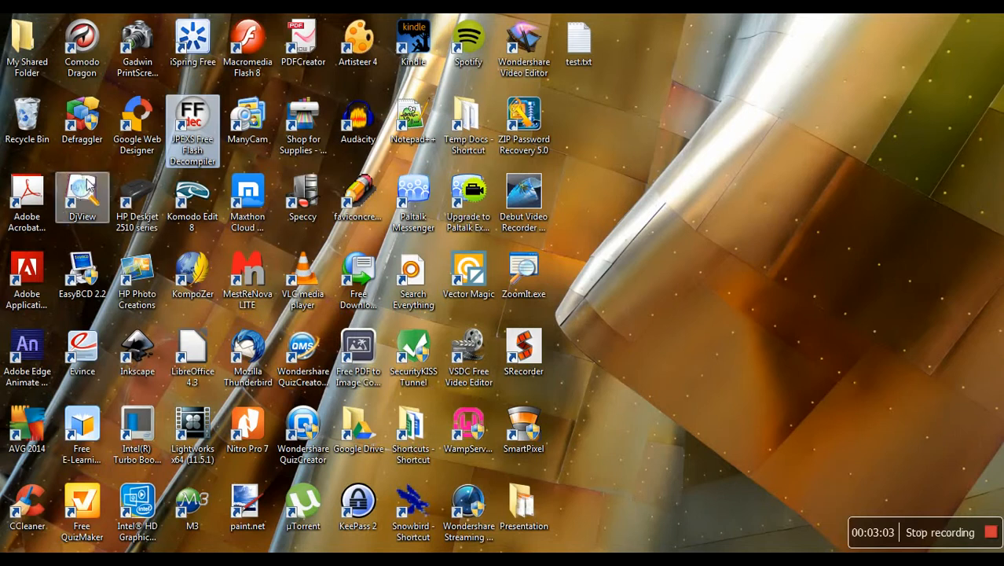
{"action": "mouse_move", "coordinate": [192, 125]}
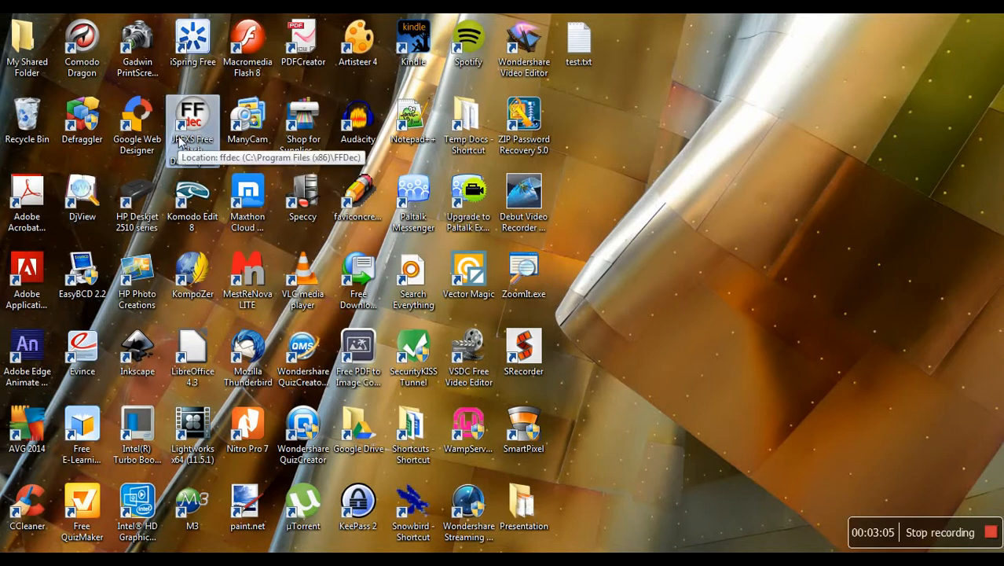
{"action": "double_click", "coordinate": [193, 122]}
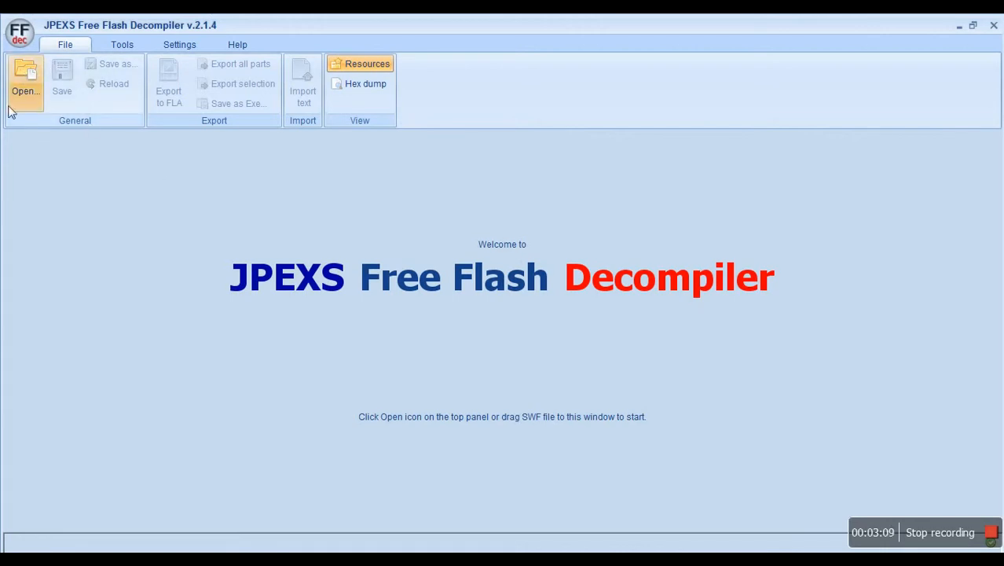
Step: Load activeX1.bin from Presentation > activeX using the 'Binary search - all files' filter
{"action": "left_click", "coordinate": [25, 79]}
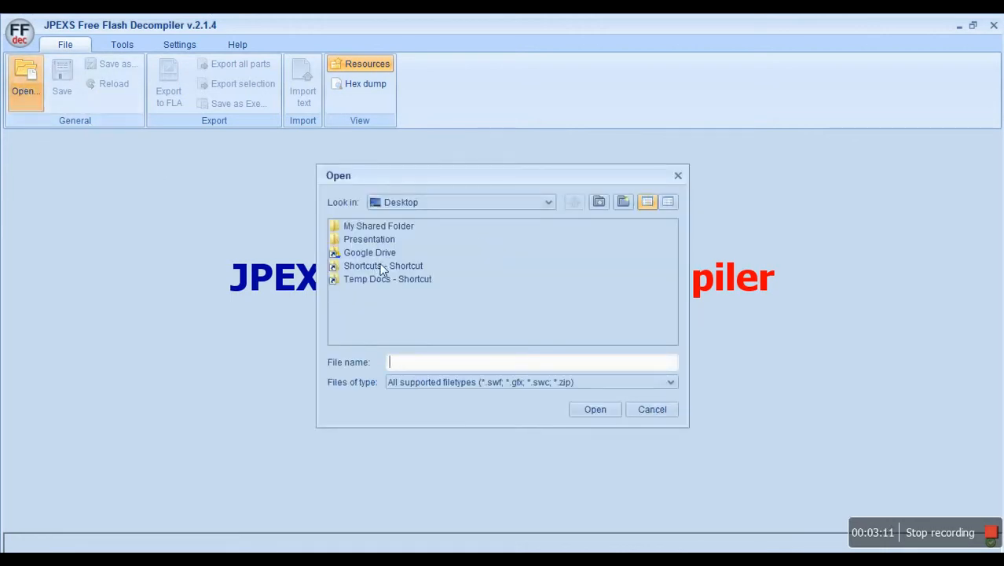
{"action": "double_click", "coordinate": [369, 239]}
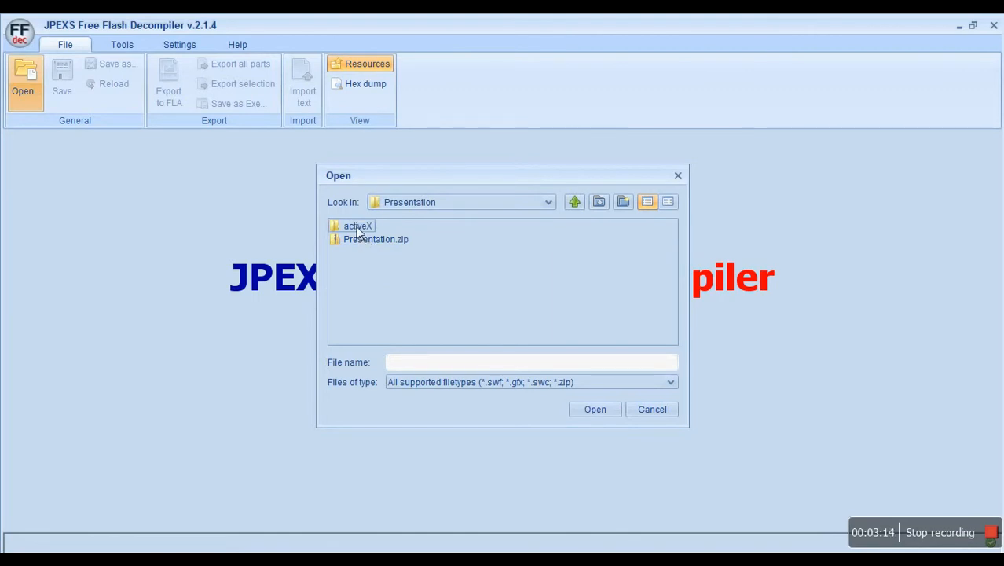
{"action": "double_click", "coordinate": [358, 225]}
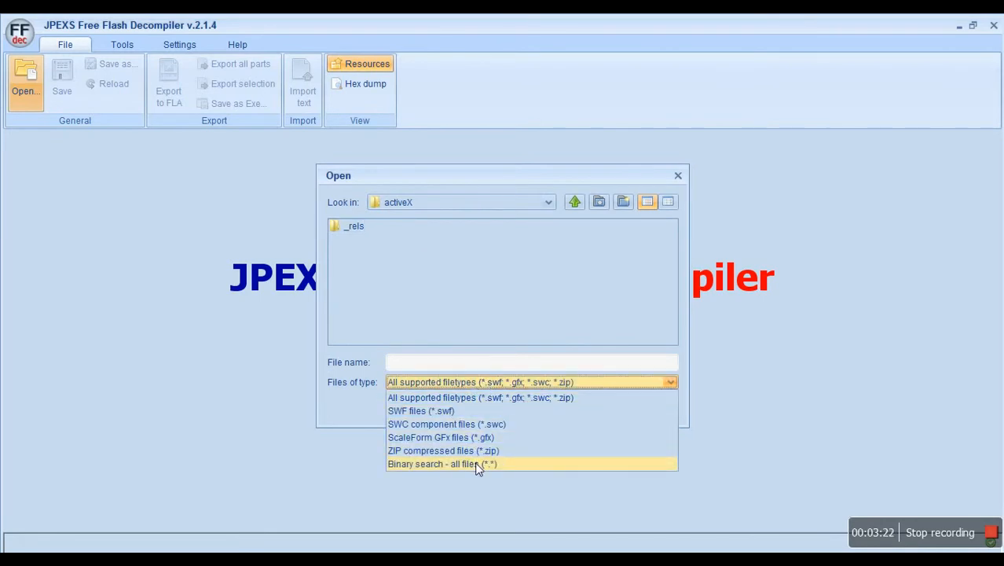
{"action": "left_click", "coordinate": [441, 464]}
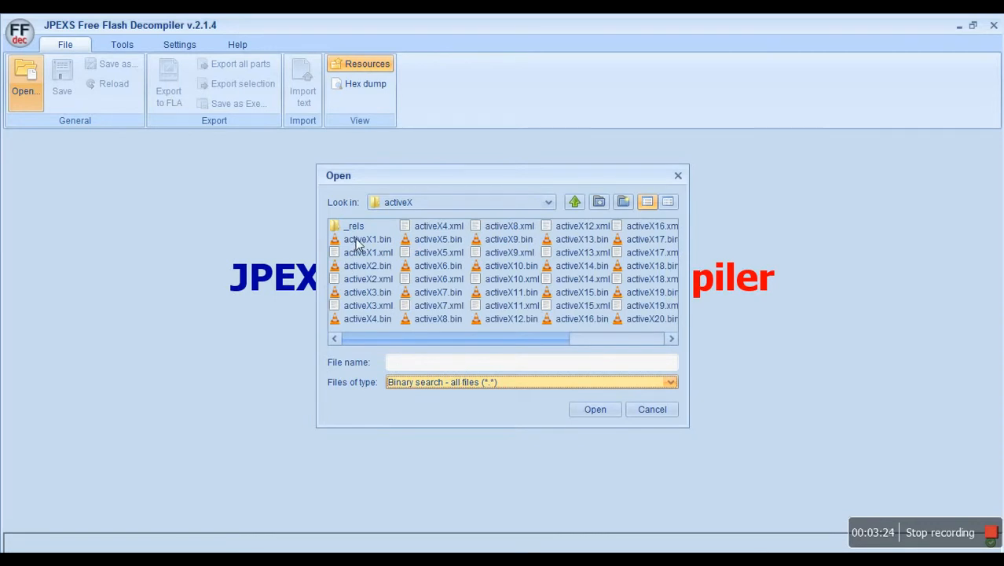
{"action": "left_click", "coordinate": [367, 239]}
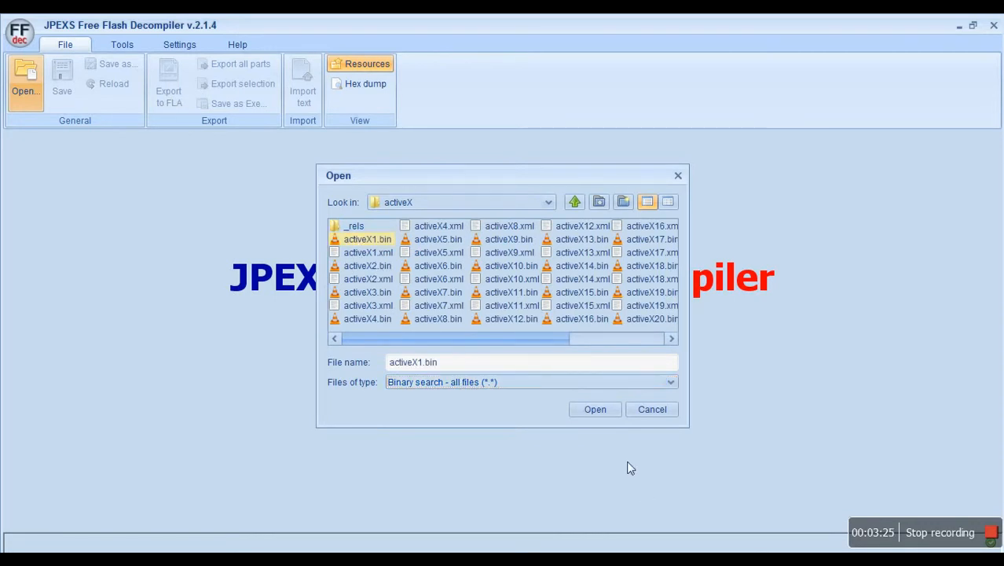
{"action": "mouse_move", "coordinate": [595, 408]}
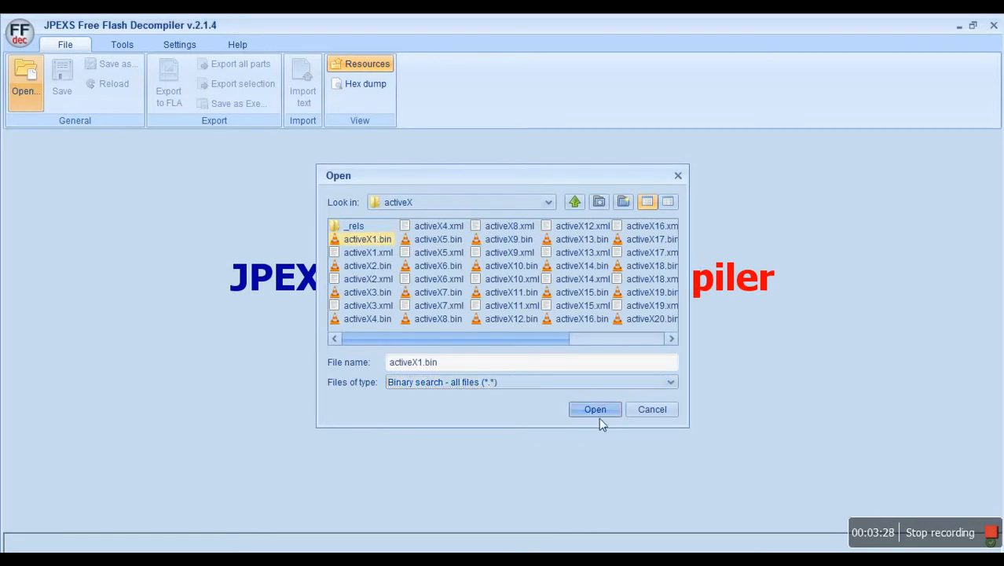
{"action": "left_click", "coordinate": [595, 409]}
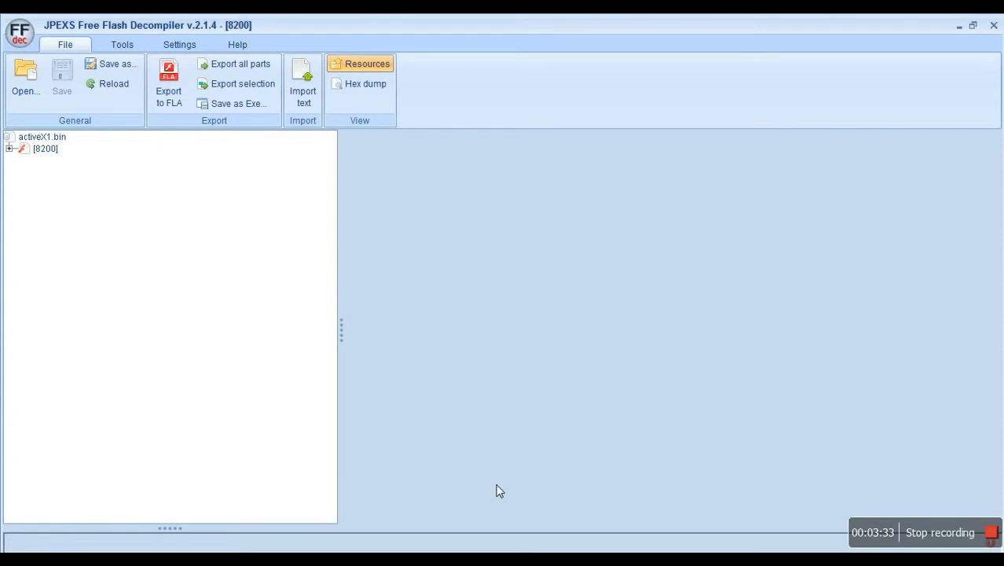
{"action": "mouse_move", "coordinate": [54, 186]}
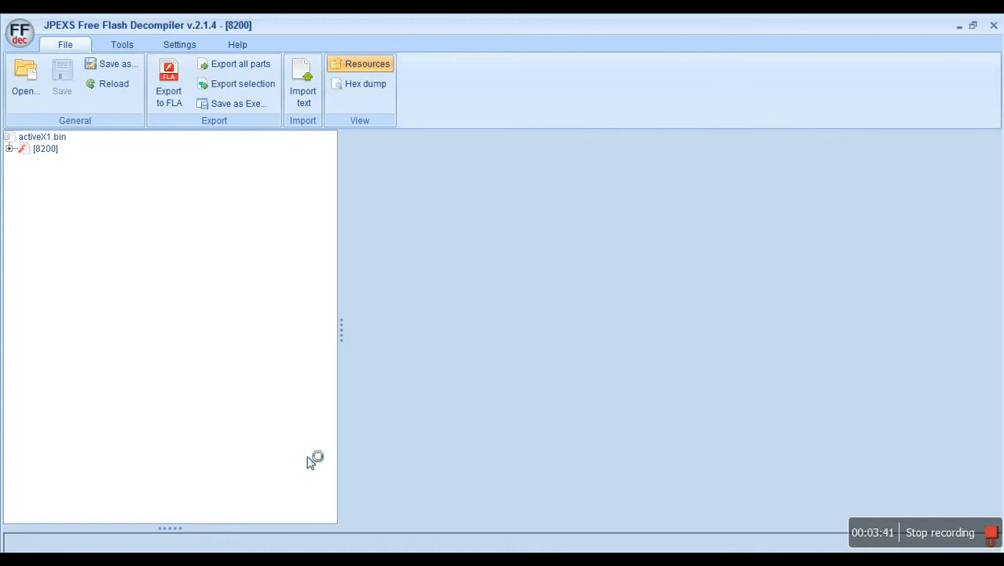
Step: Preview movie [8200] and show formation, combustion, atomization, lattice and ionization enthalpy definitions
{"action": "left_click", "coordinate": [44, 148]}
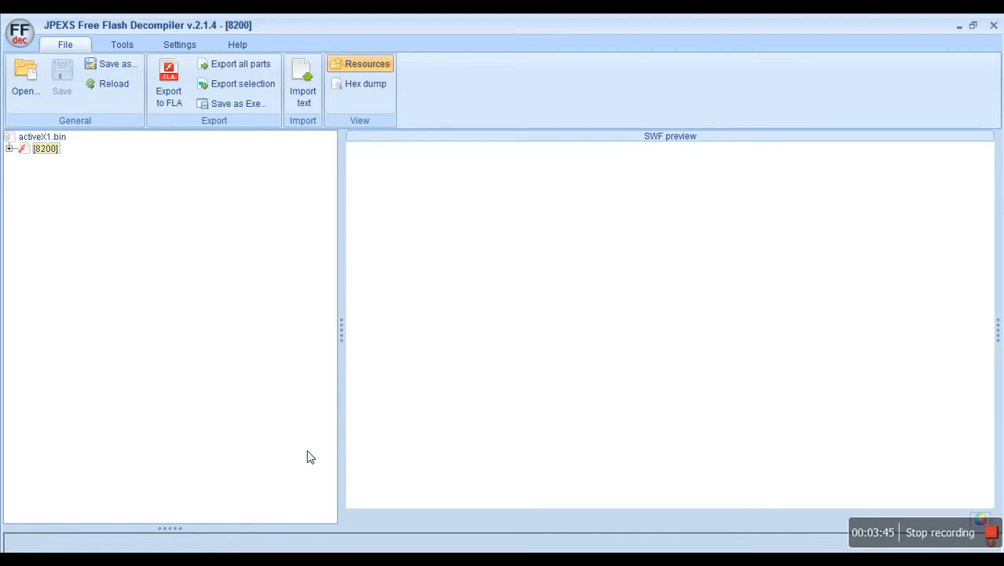
{"action": "mouse_move", "coordinate": [129, 253]}
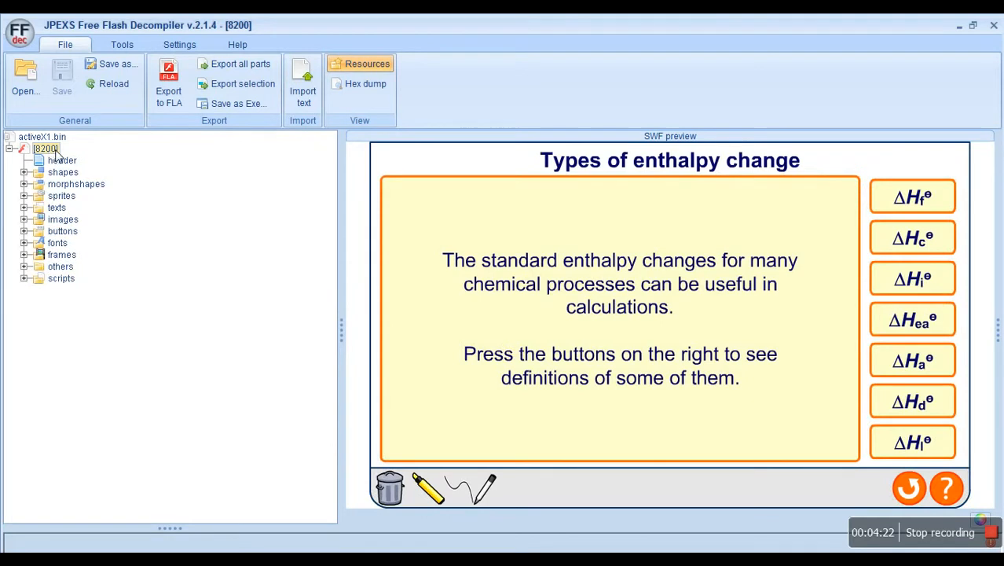
{"action": "mouse_move", "coordinate": [903, 262]}
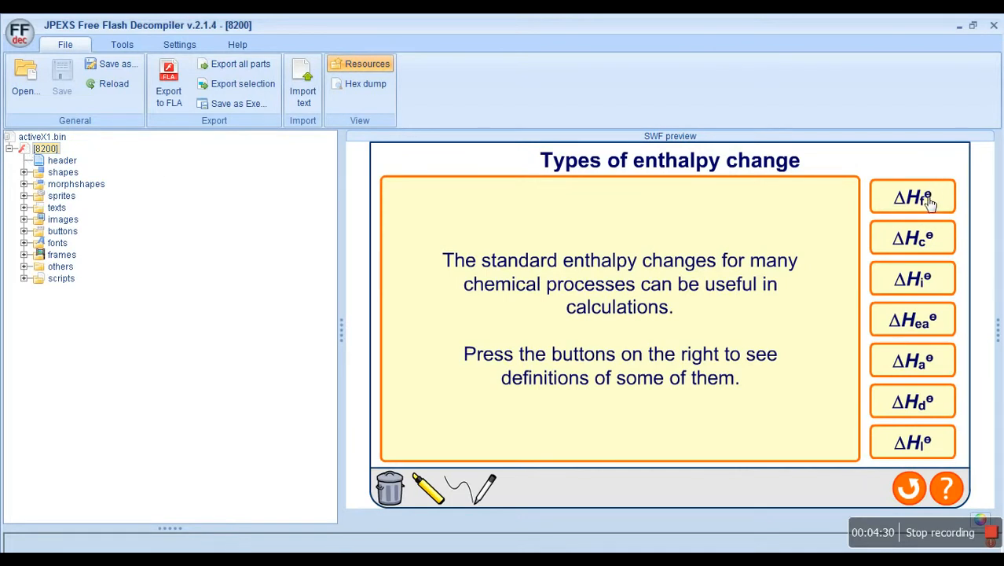
{"action": "mouse_move", "coordinate": [412, 289]}
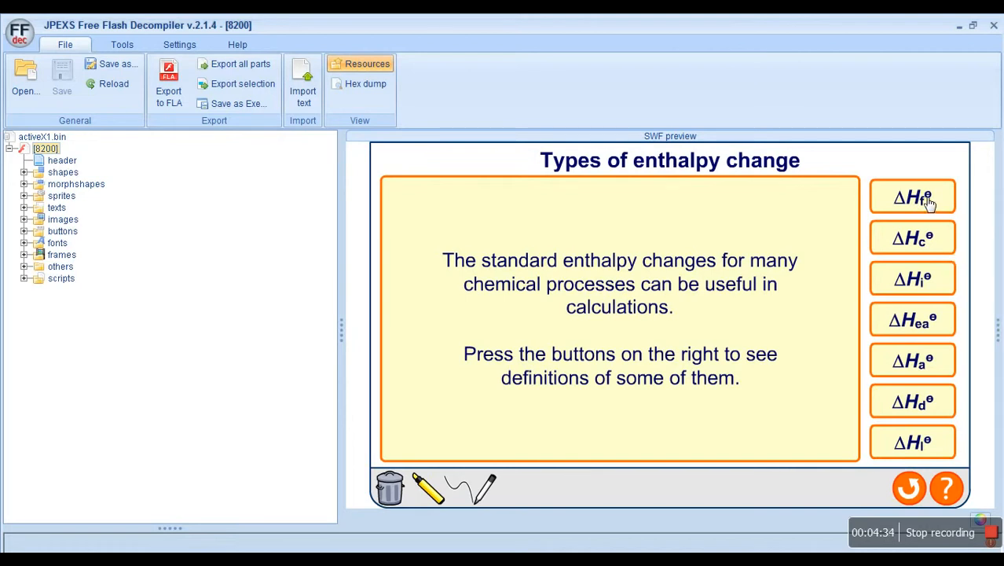
{"action": "left_click", "coordinate": [913, 197]}
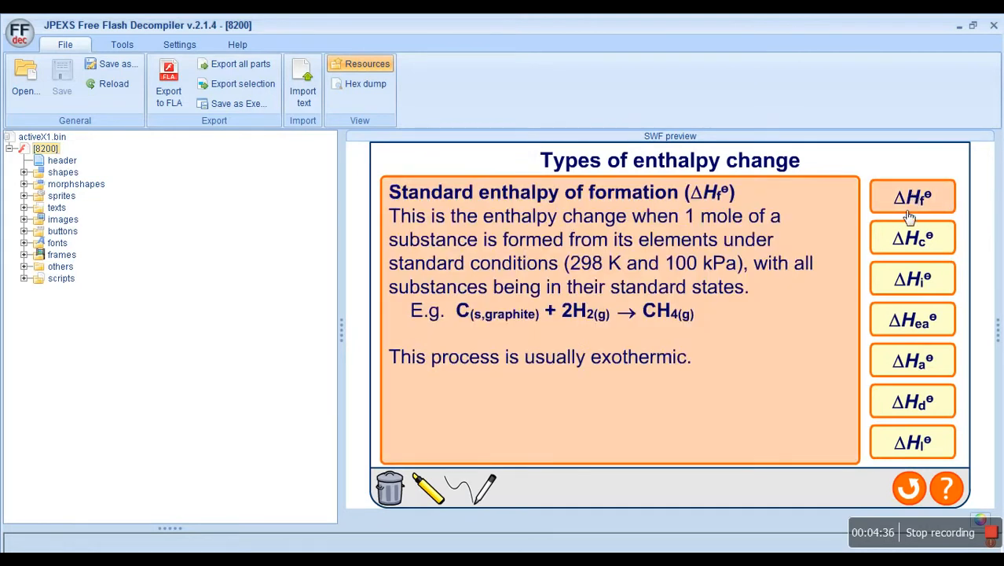
{"action": "left_click", "coordinate": [912, 237]}
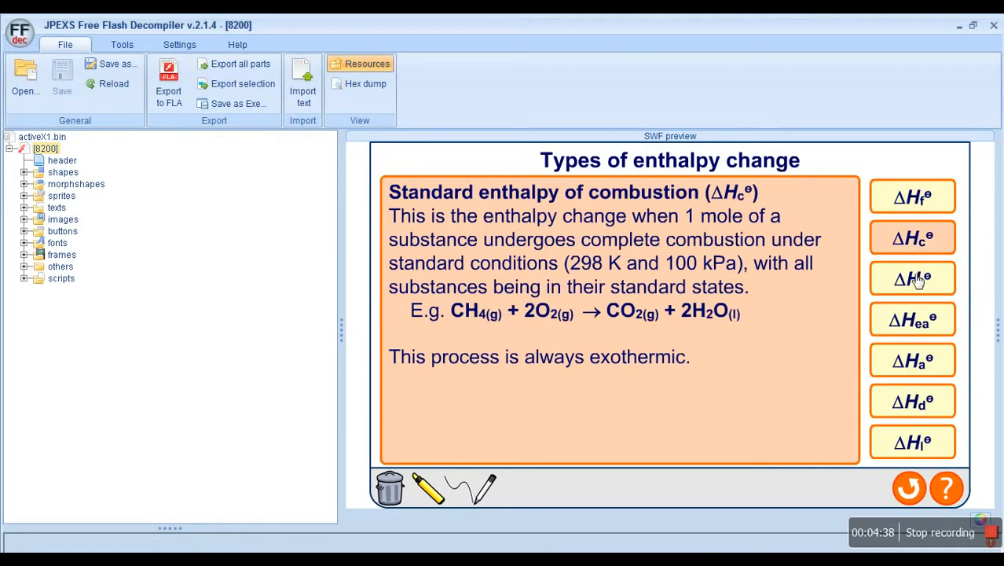
{"action": "left_click", "coordinate": [912, 360]}
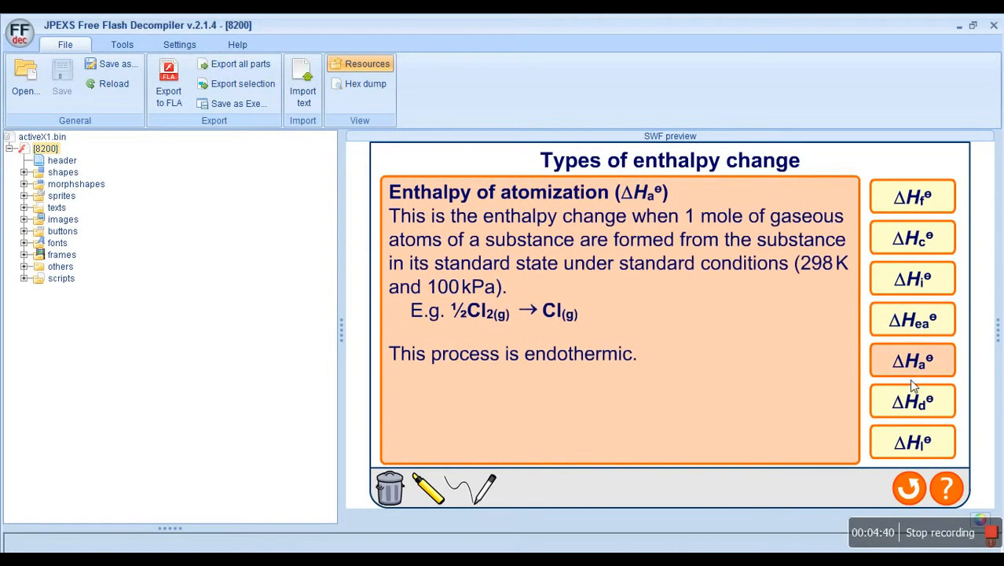
{"action": "left_click", "coordinate": [912, 239]}
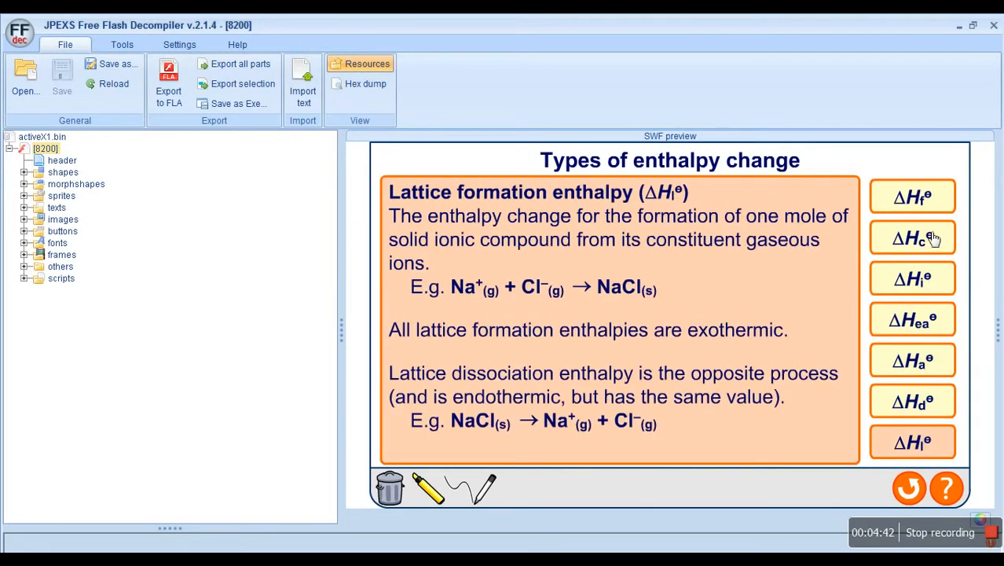
{"action": "left_click", "coordinate": [912, 278]}
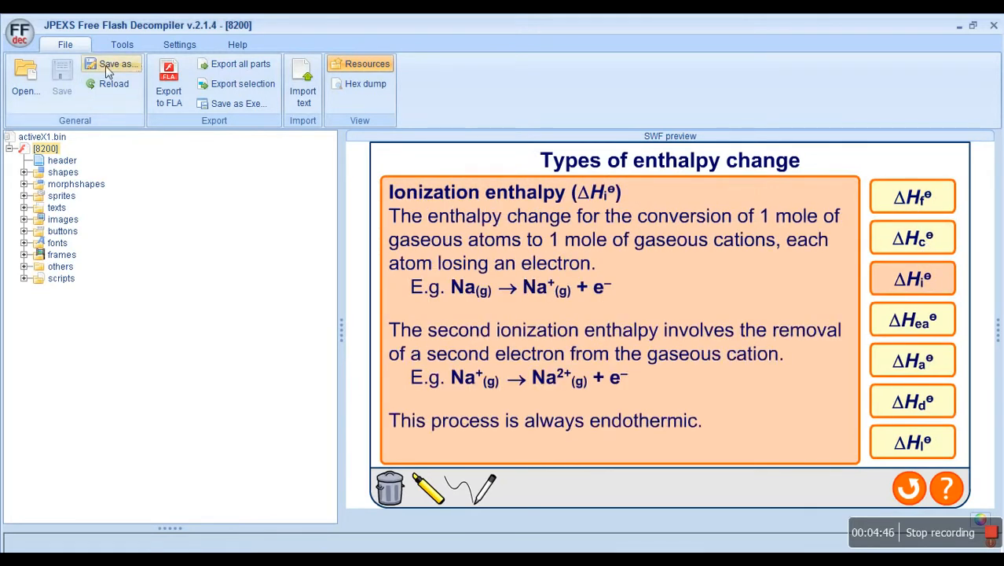
Step: Save the movie as Test.swf in the Desktop folder
{"action": "left_click", "coordinate": [116, 64]}
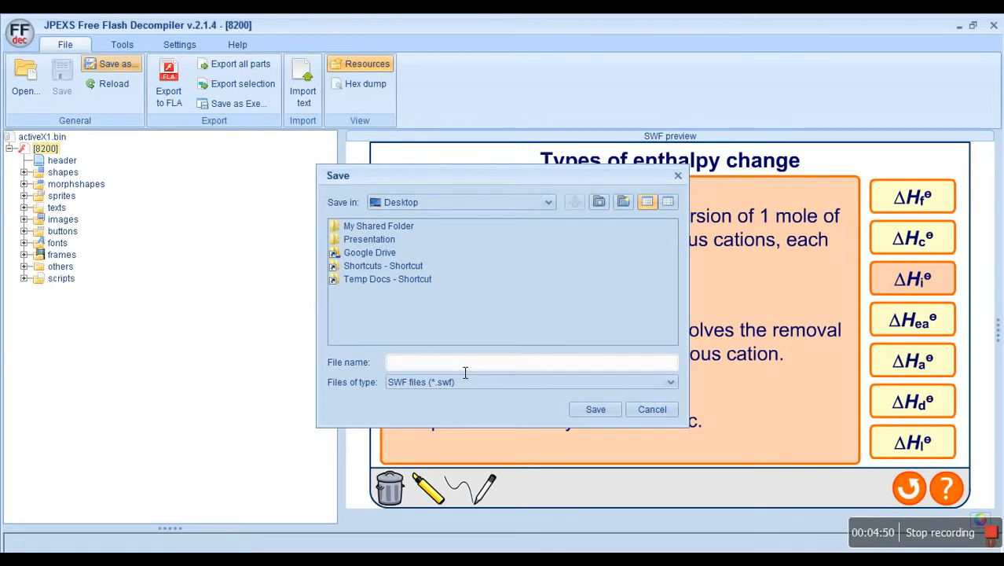
{"action": "type", "text": "T"}
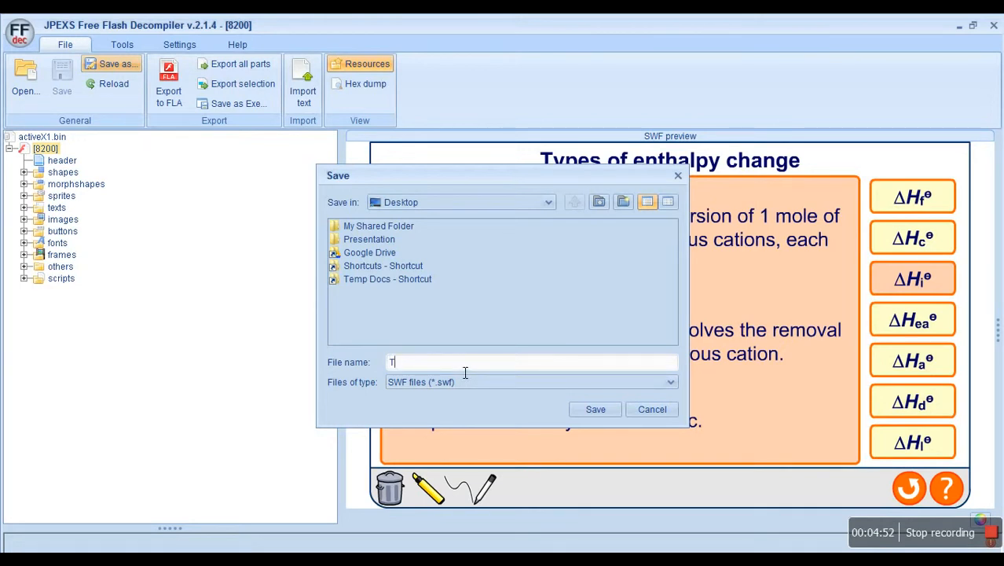
{"action": "type", "text": "est"}
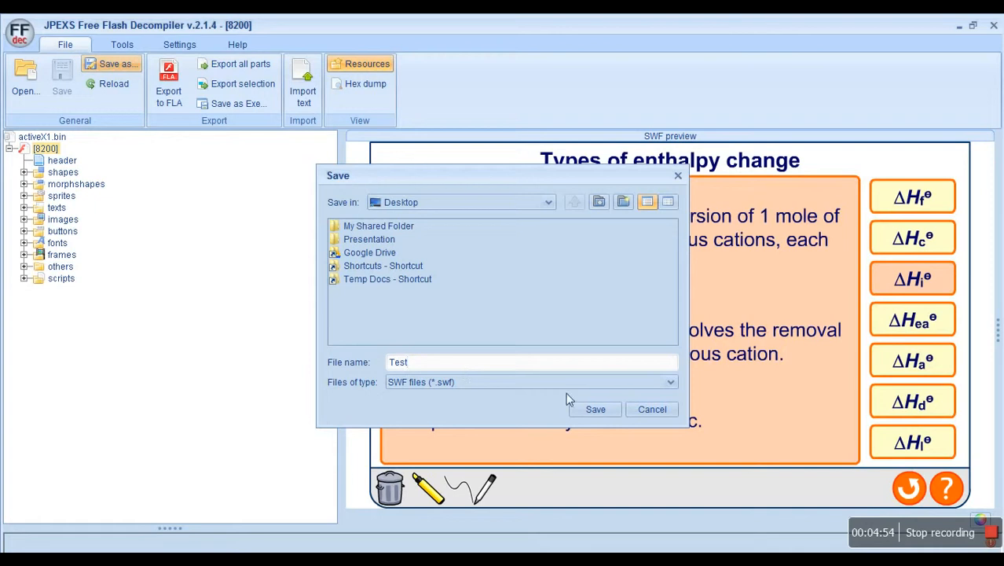
{"action": "left_click", "coordinate": [595, 409]}
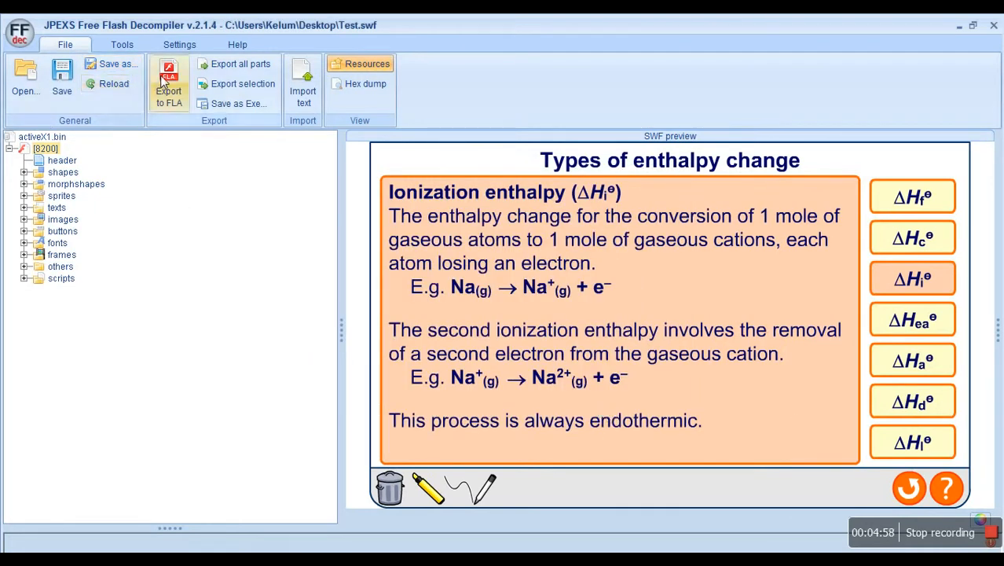
Step: Export the movie as Test.fla into a newly created .fla folder on the desktop
{"action": "left_click", "coordinate": [168, 90]}
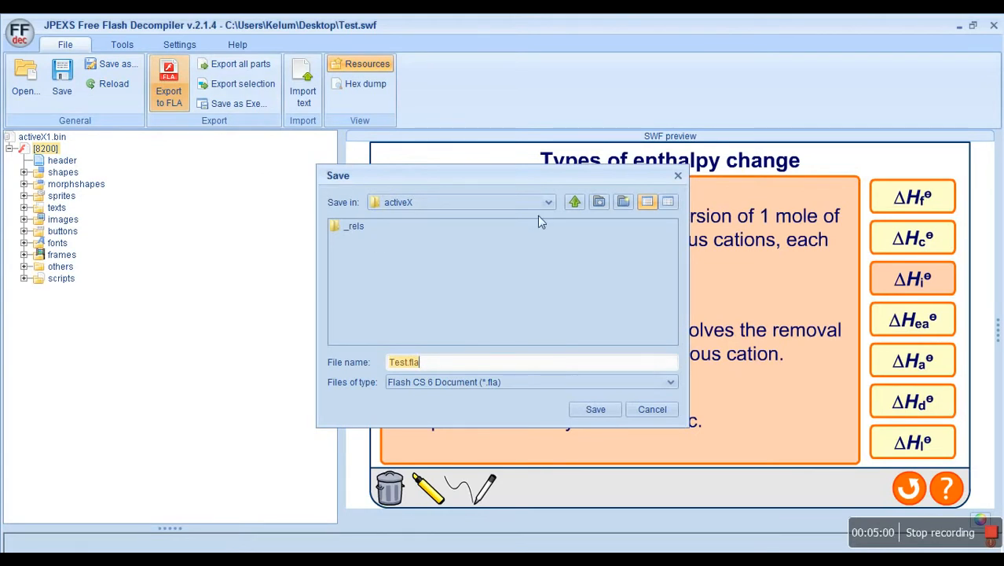
{"action": "left_click", "coordinate": [575, 202]}
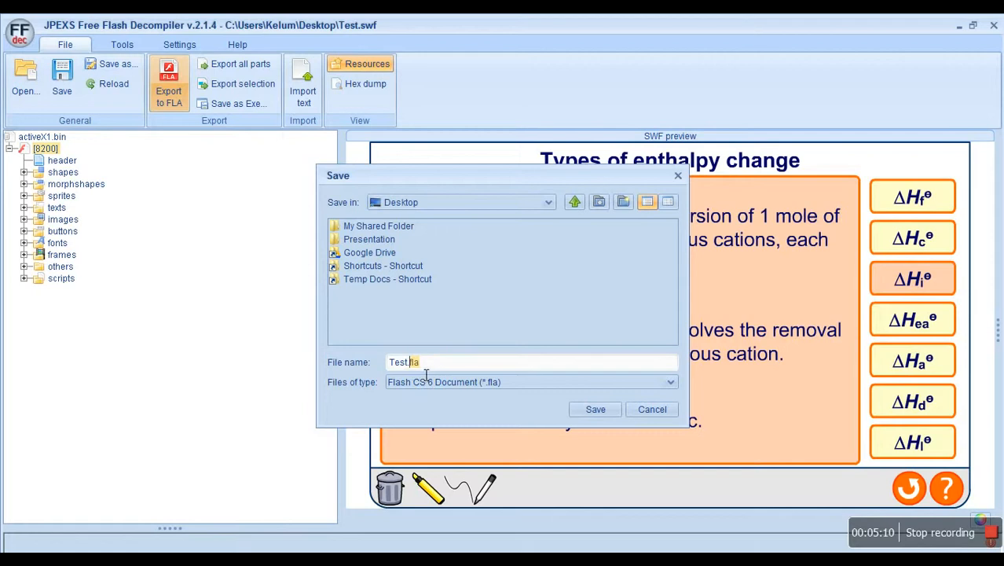
{"action": "mouse_move", "coordinate": [409, 377]}
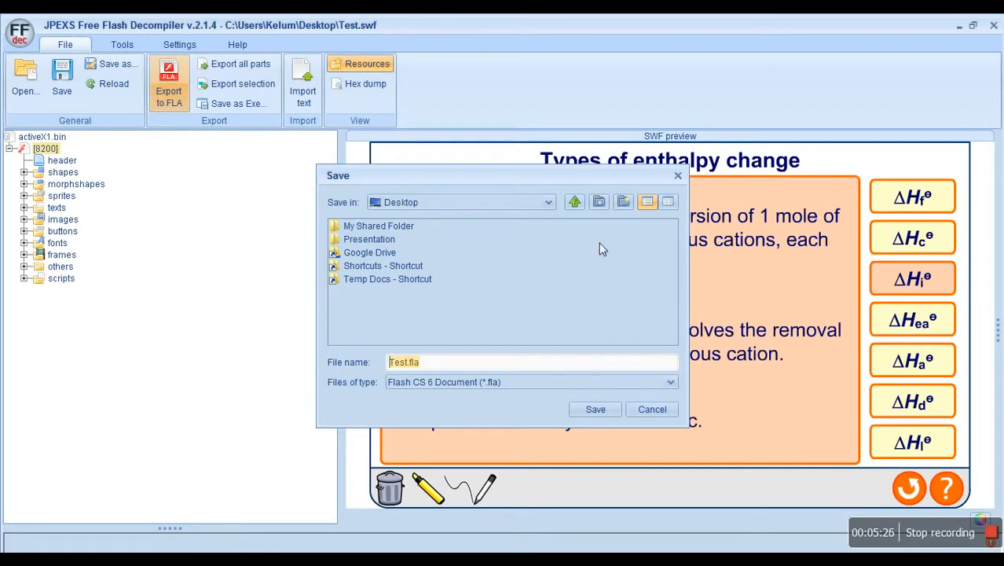
{"action": "mouse_move", "coordinate": [597, 221]}
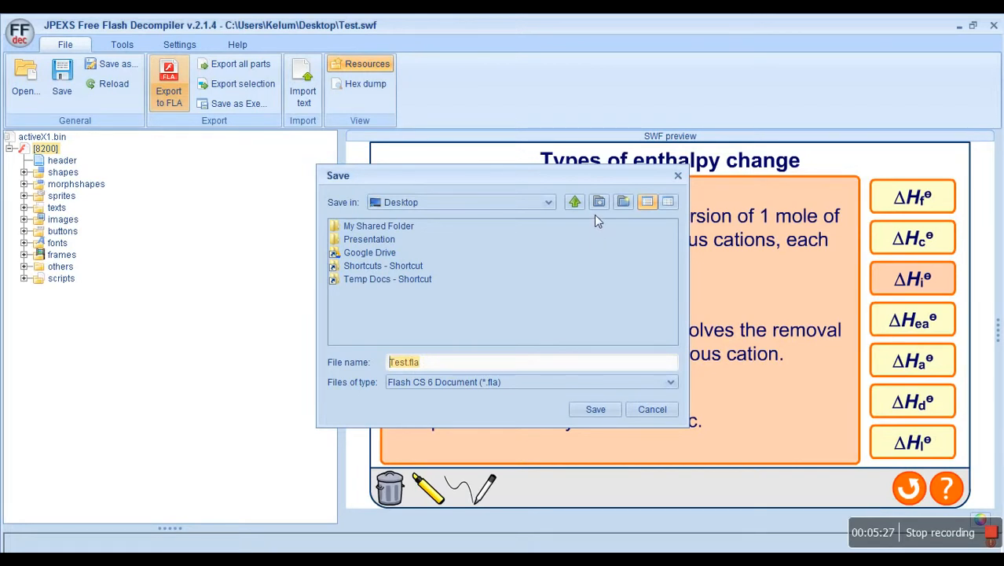
{"action": "left_click", "coordinate": [623, 202]}
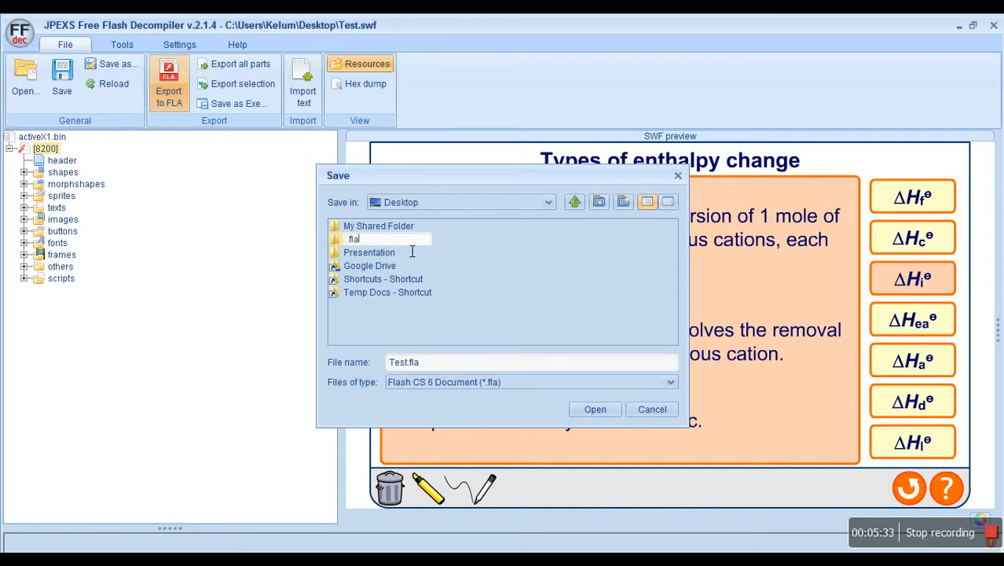
{"action": "double_click", "coordinate": [353, 238]}
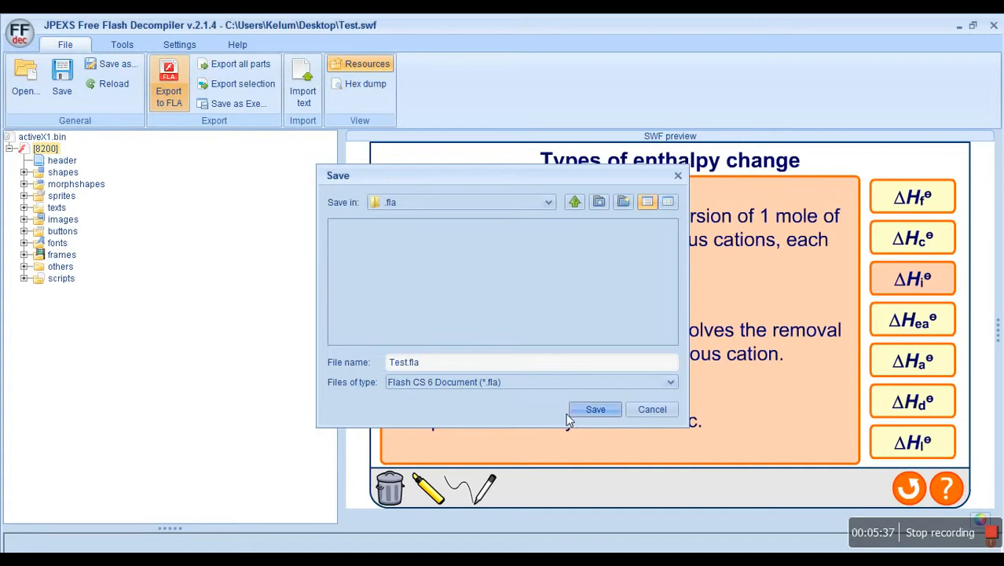
{"action": "left_click", "coordinate": [595, 408]}
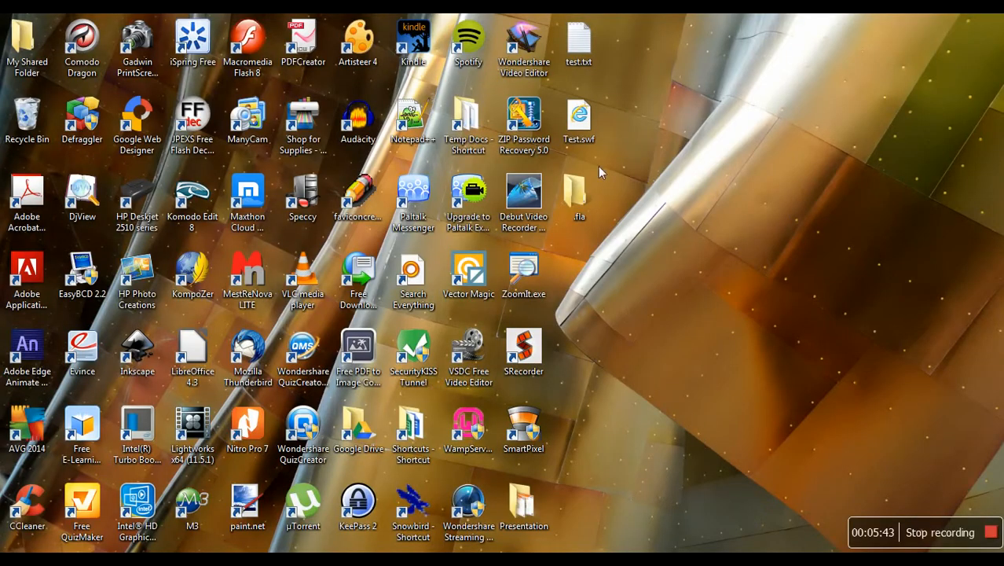
Step: Play Test.swf from the desktop in Internet Explorer
{"action": "left_click", "coordinate": [579, 122]}
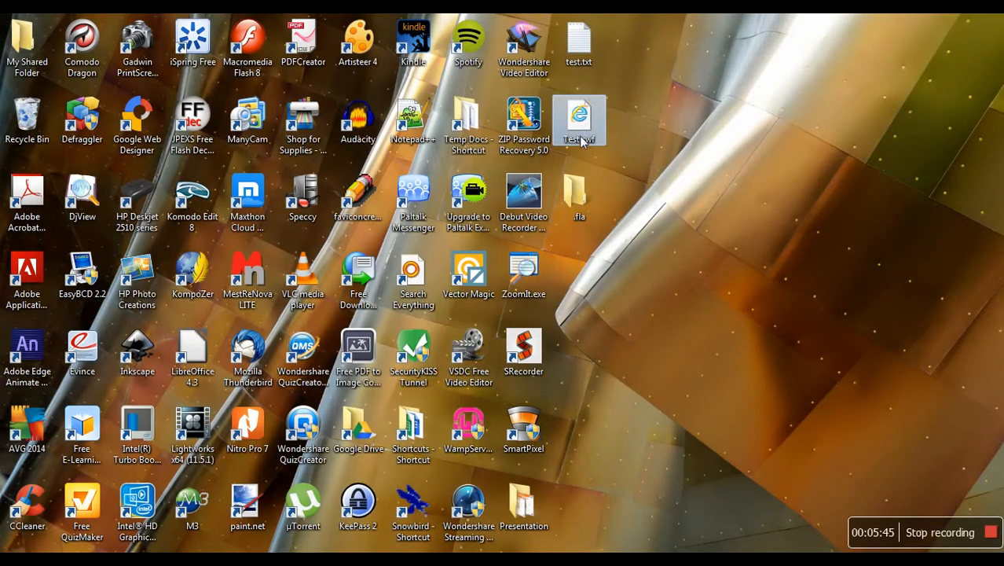
{"action": "mouse_move", "coordinate": [579, 138]}
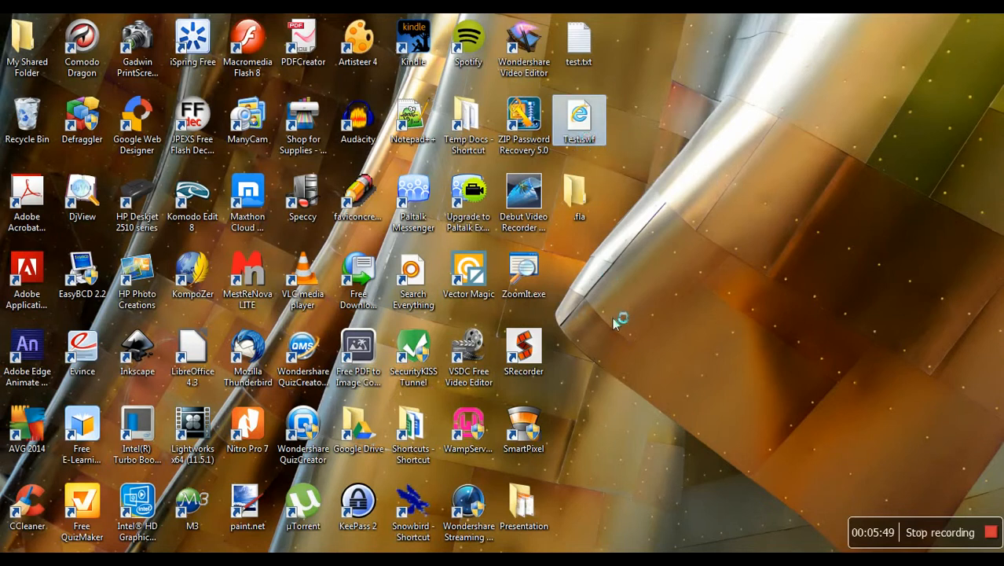
{"action": "double_click", "coordinate": [580, 120]}
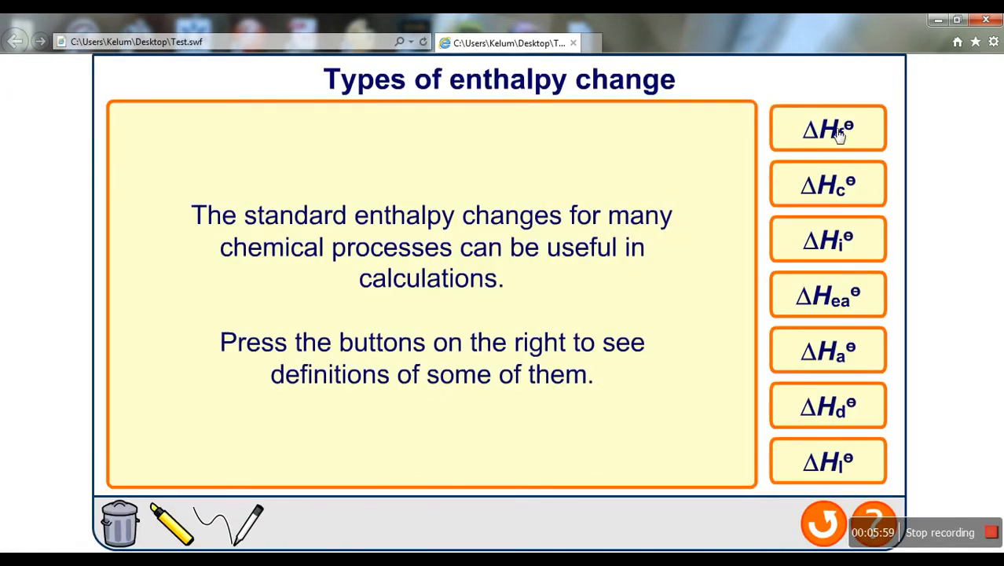
Step: Show the ionization, atomization, combustion, electron affinity, bond dissociation and formation definitions in turn
{"action": "left_click", "coordinate": [828, 240]}
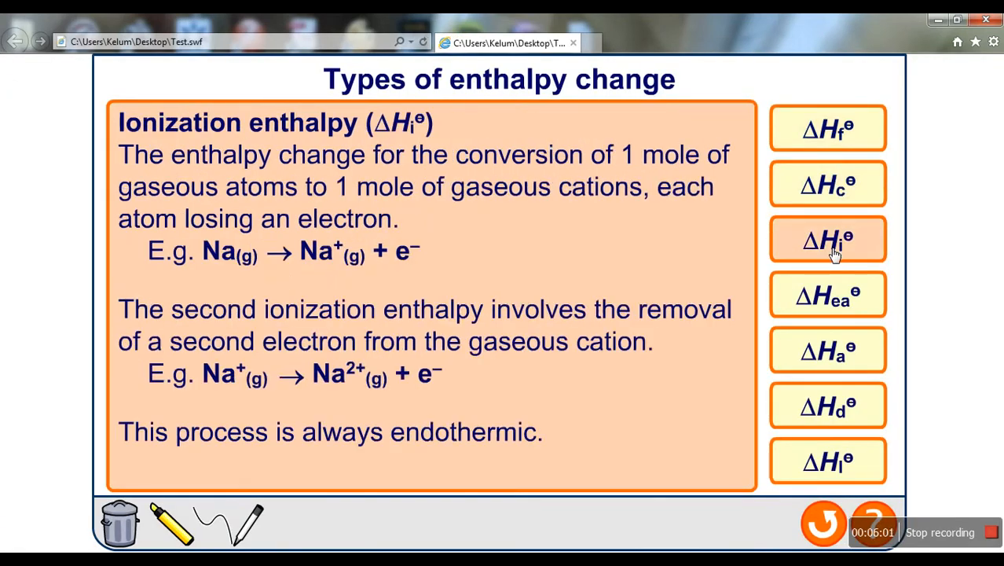
{"action": "left_click", "coordinate": [827, 350]}
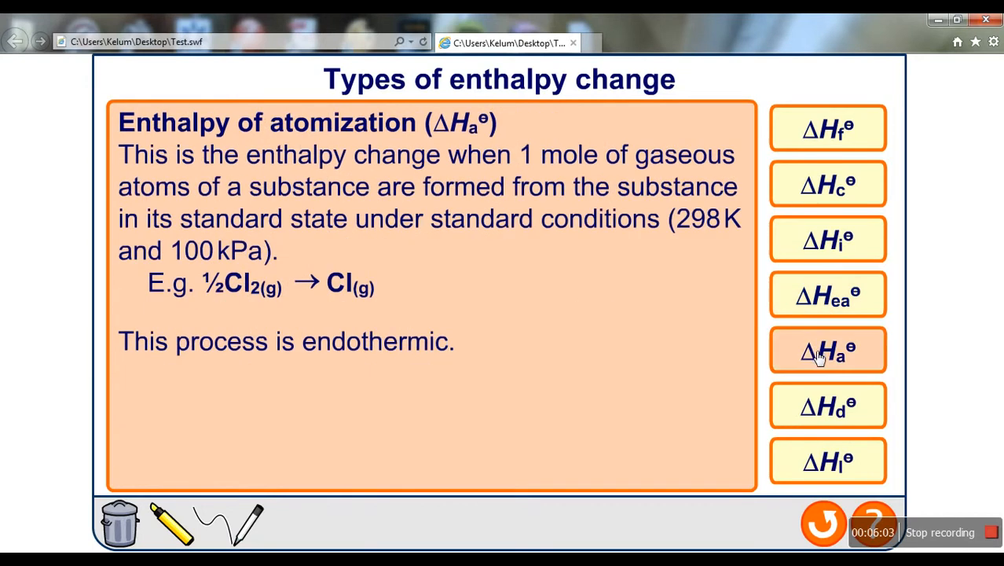
{"action": "left_click", "coordinate": [827, 183]}
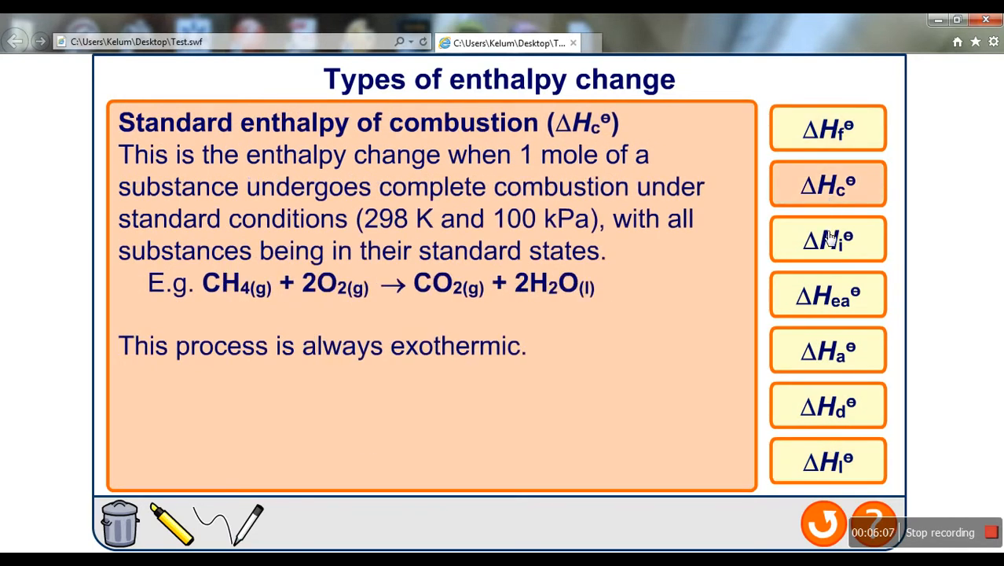
{"action": "left_click", "coordinate": [827, 294]}
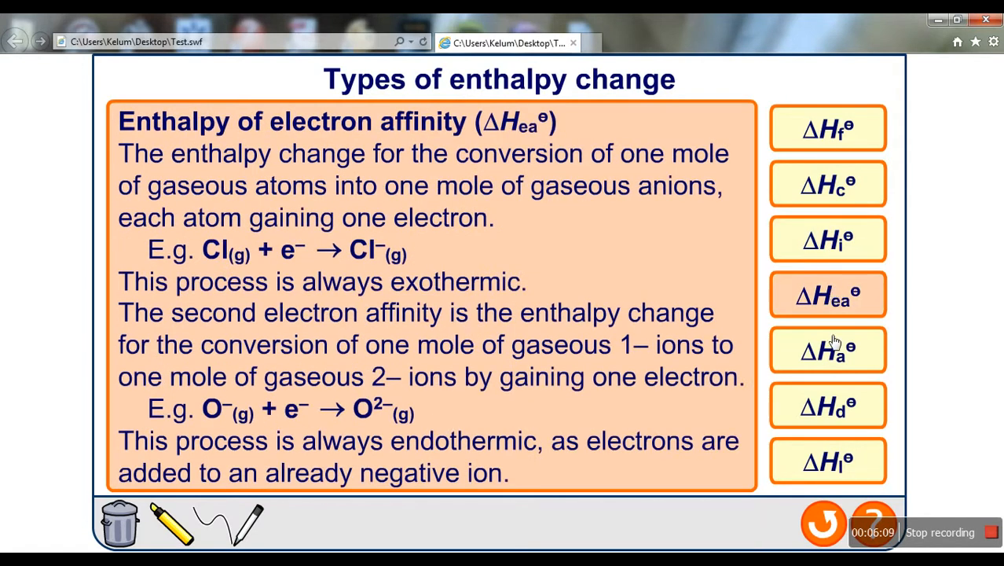
{"action": "left_click", "coordinate": [827, 351]}
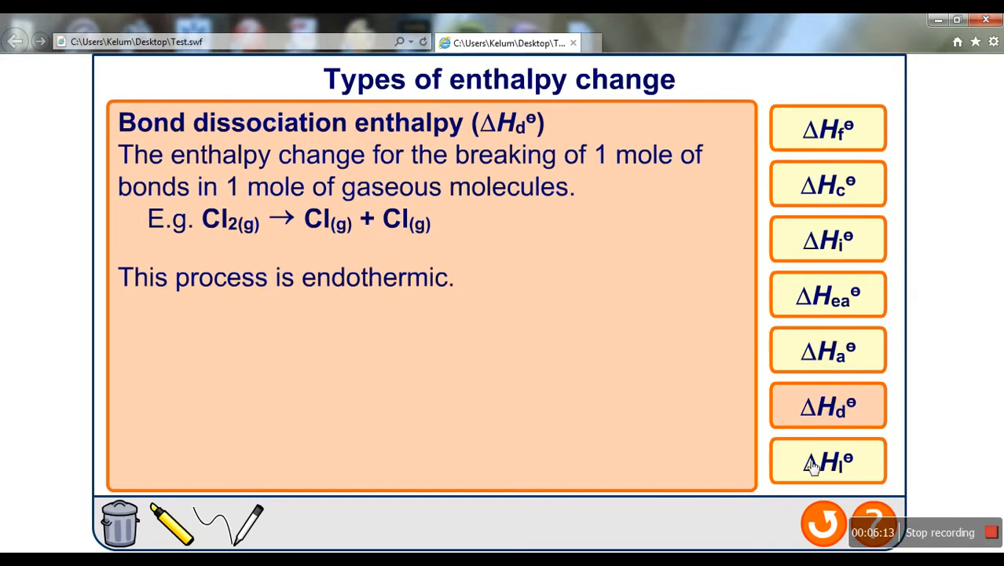
{"action": "left_click", "coordinate": [828, 128]}
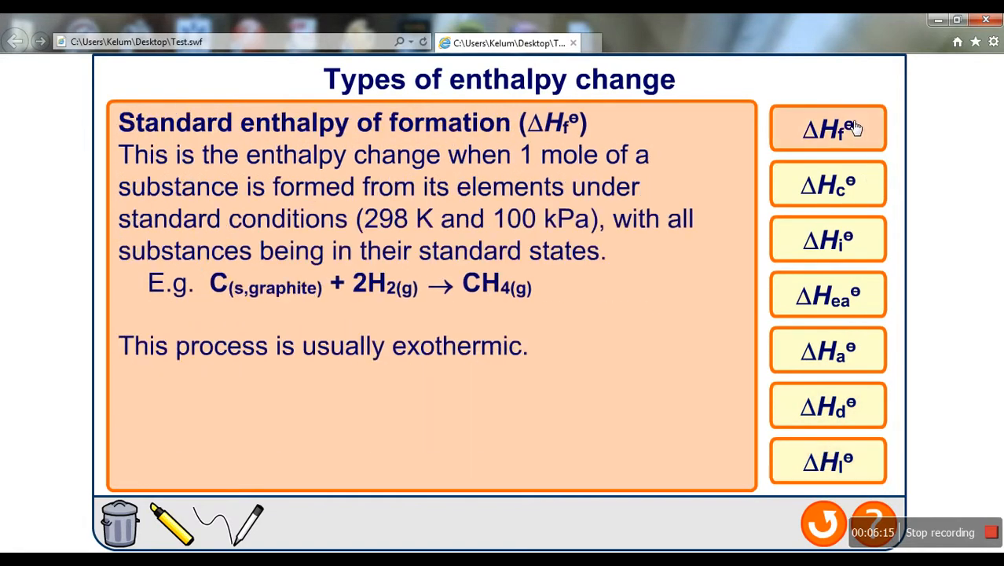
{"action": "left_click", "coordinate": [828, 184]}
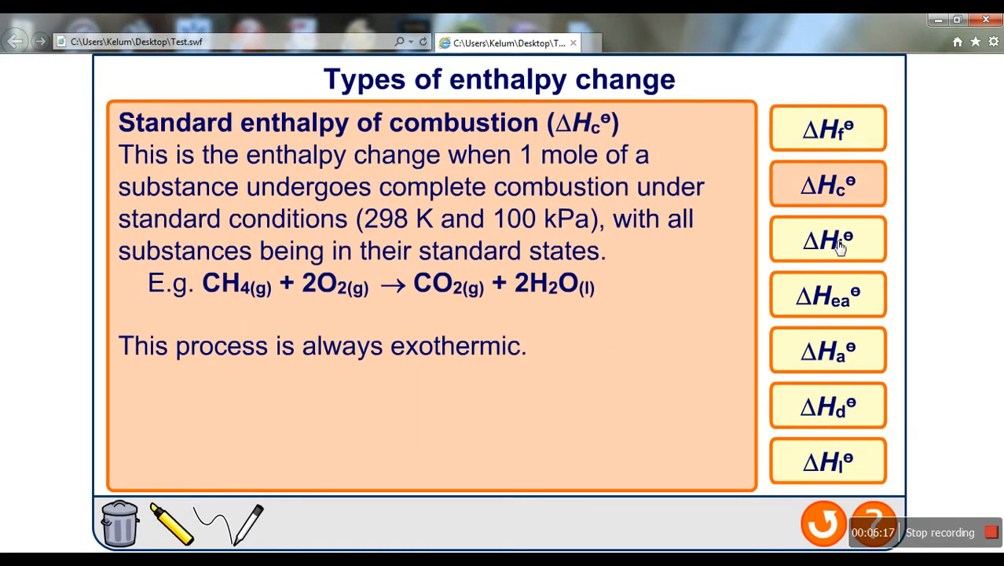
{"action": "left_click", "coordinate": [827, 294]}
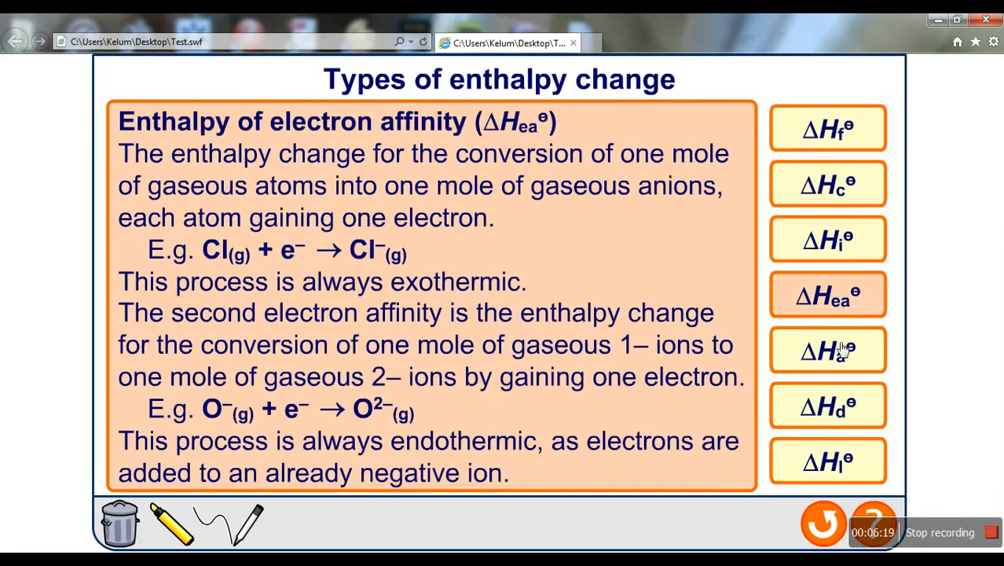
{"action": "left_click", "coordinate": [827, 350]}
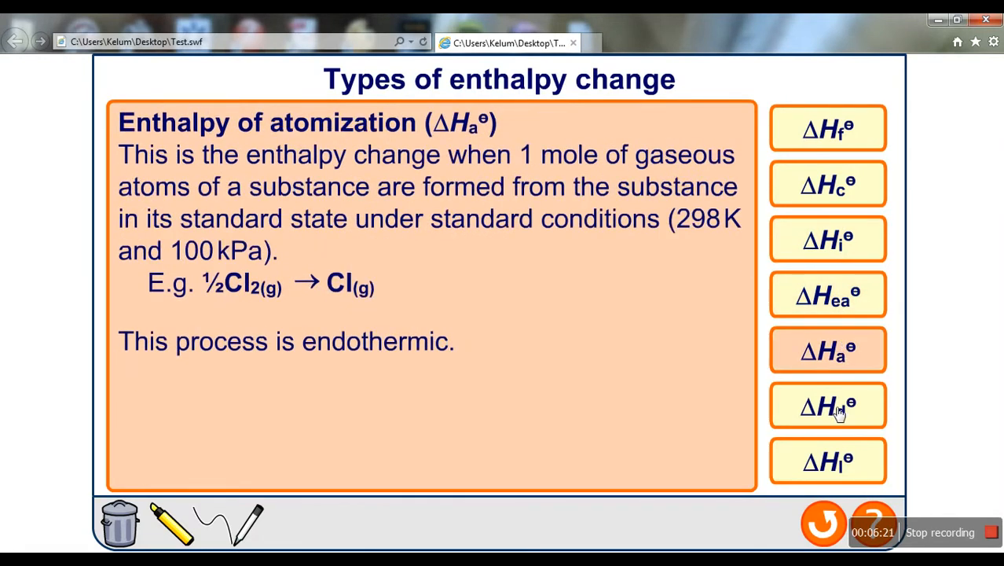
{"action": "left_click", "coordinate": [827, 406]}
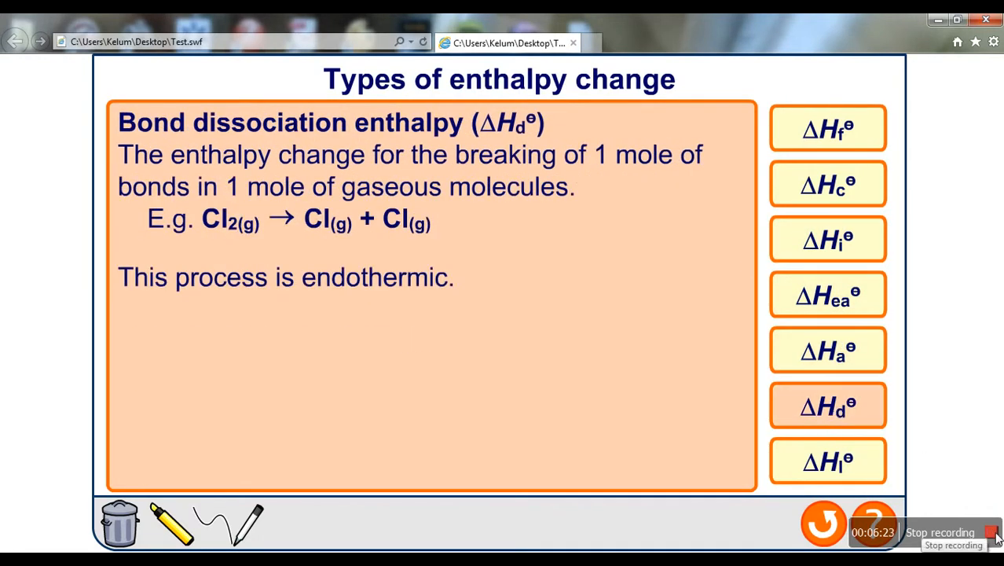